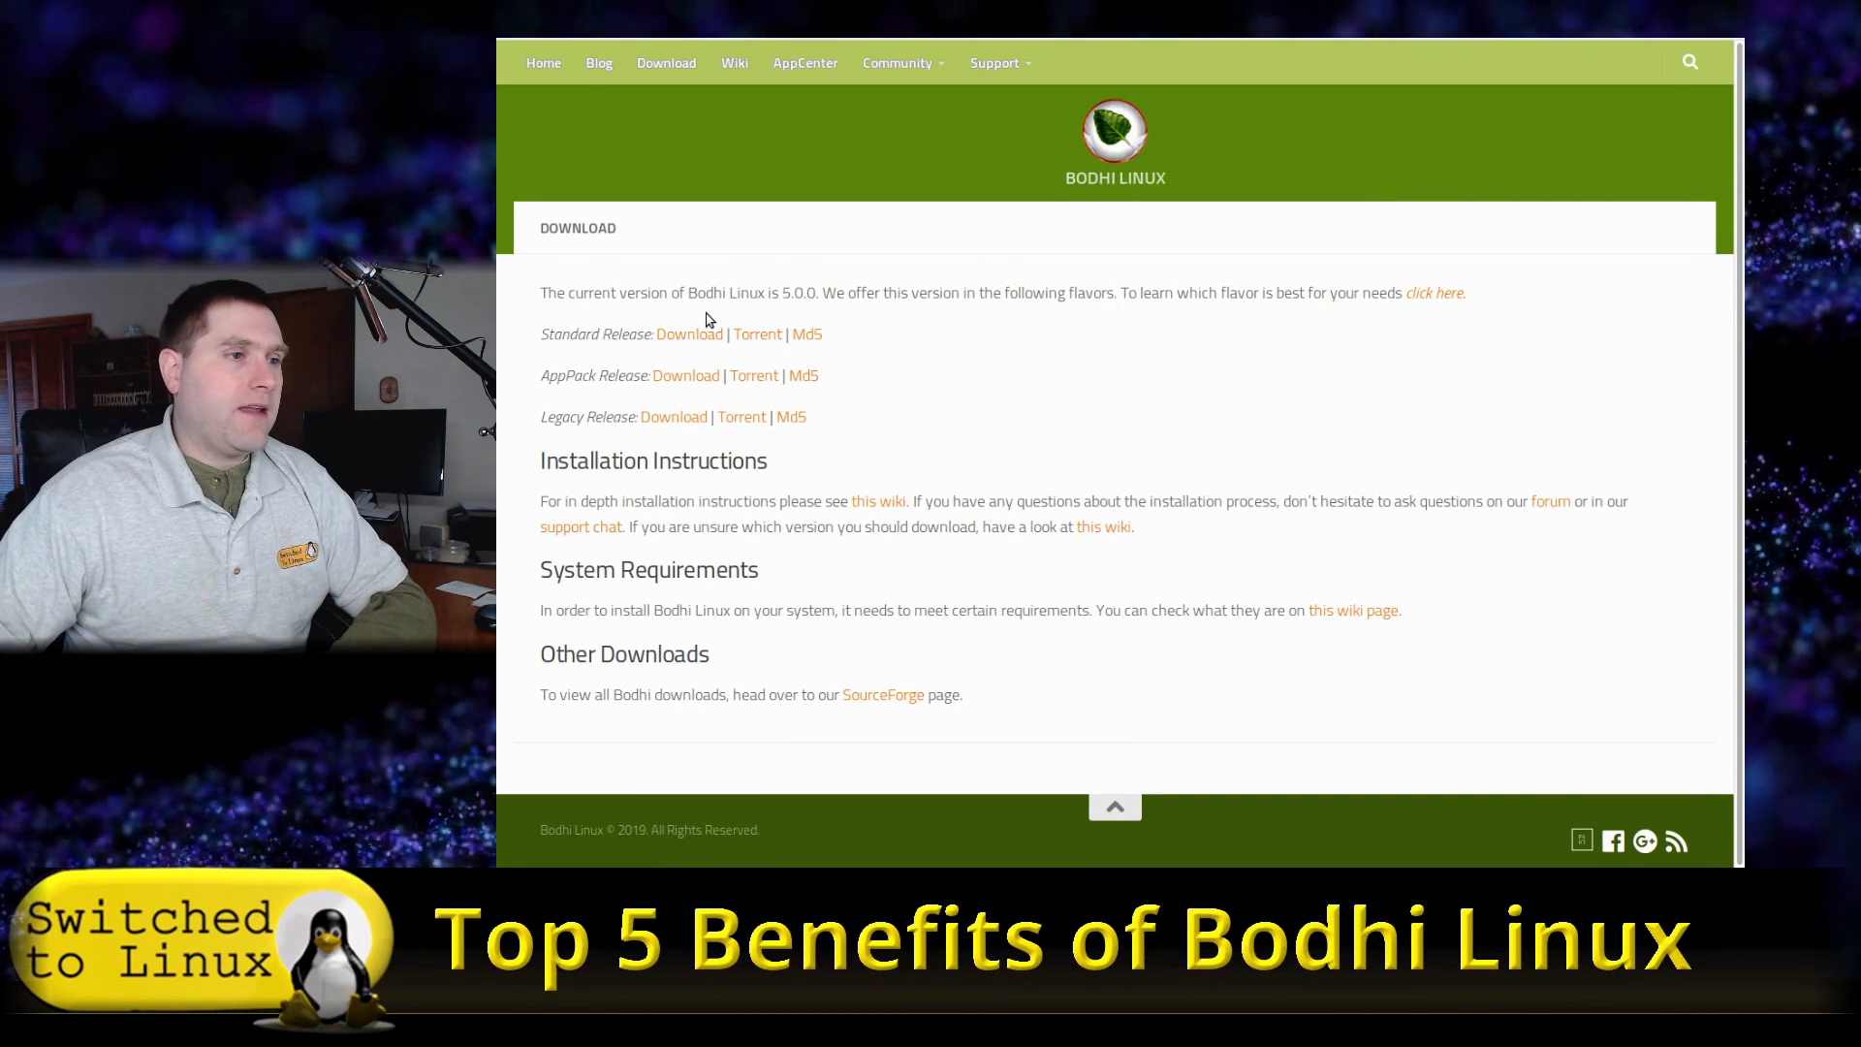
{"action": "mouse_move", "coordinate": [609, 423]}
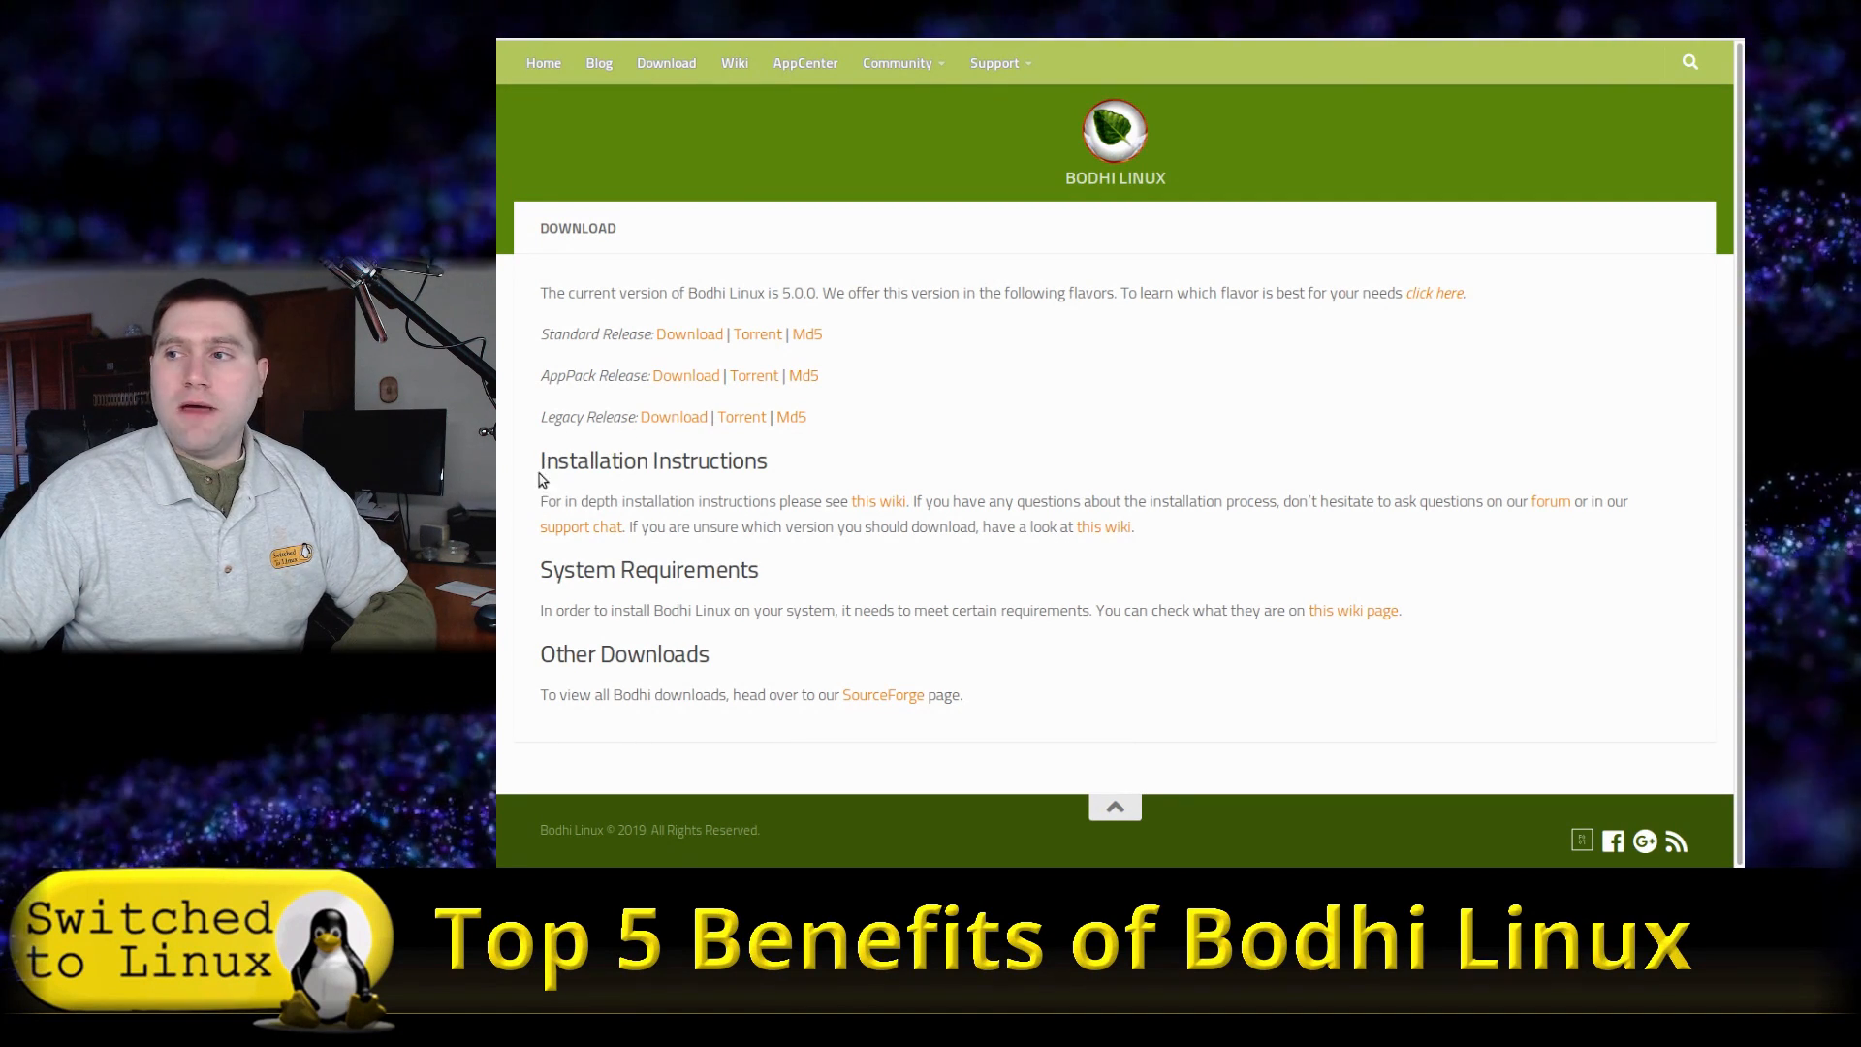
{"action": "mouse_move", "coordinate": [594, 312]}
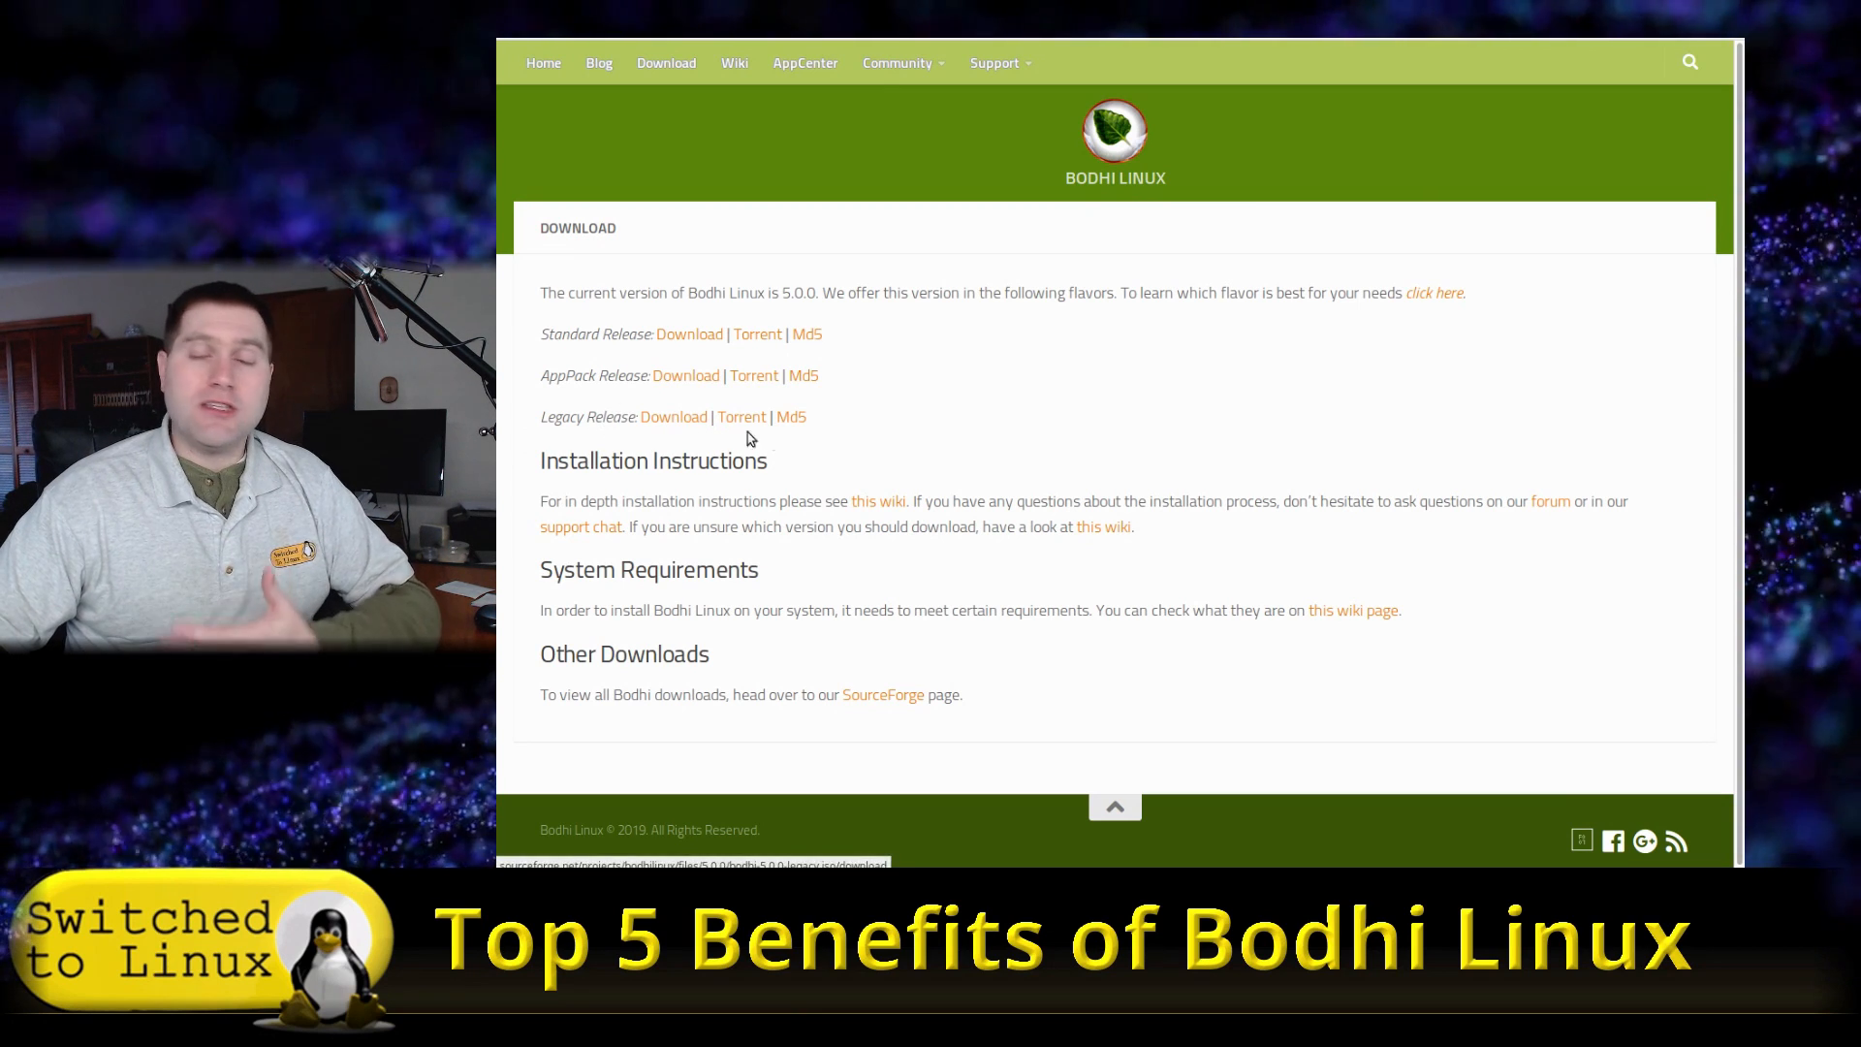
{"action": "mouse_move", "coordinate": [895, 422]}
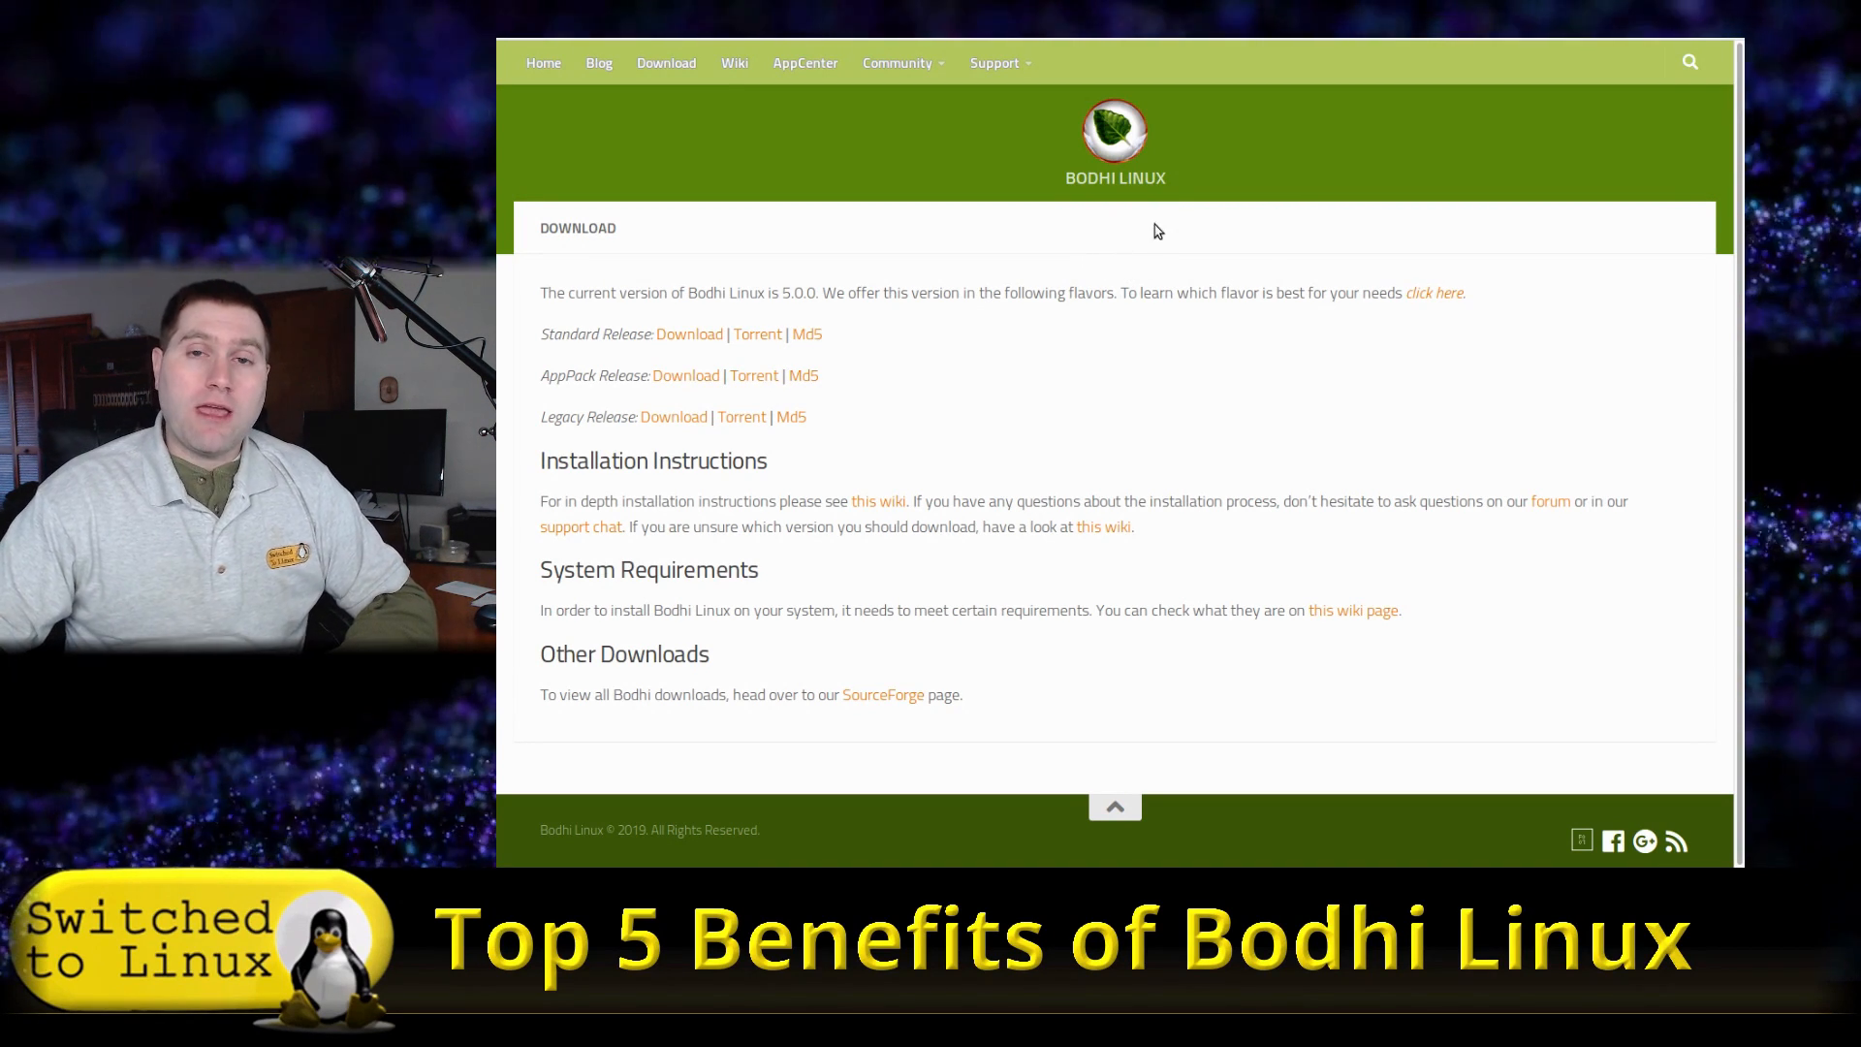
{"action": "mouse_move", "coordinate": [1134, 266]}
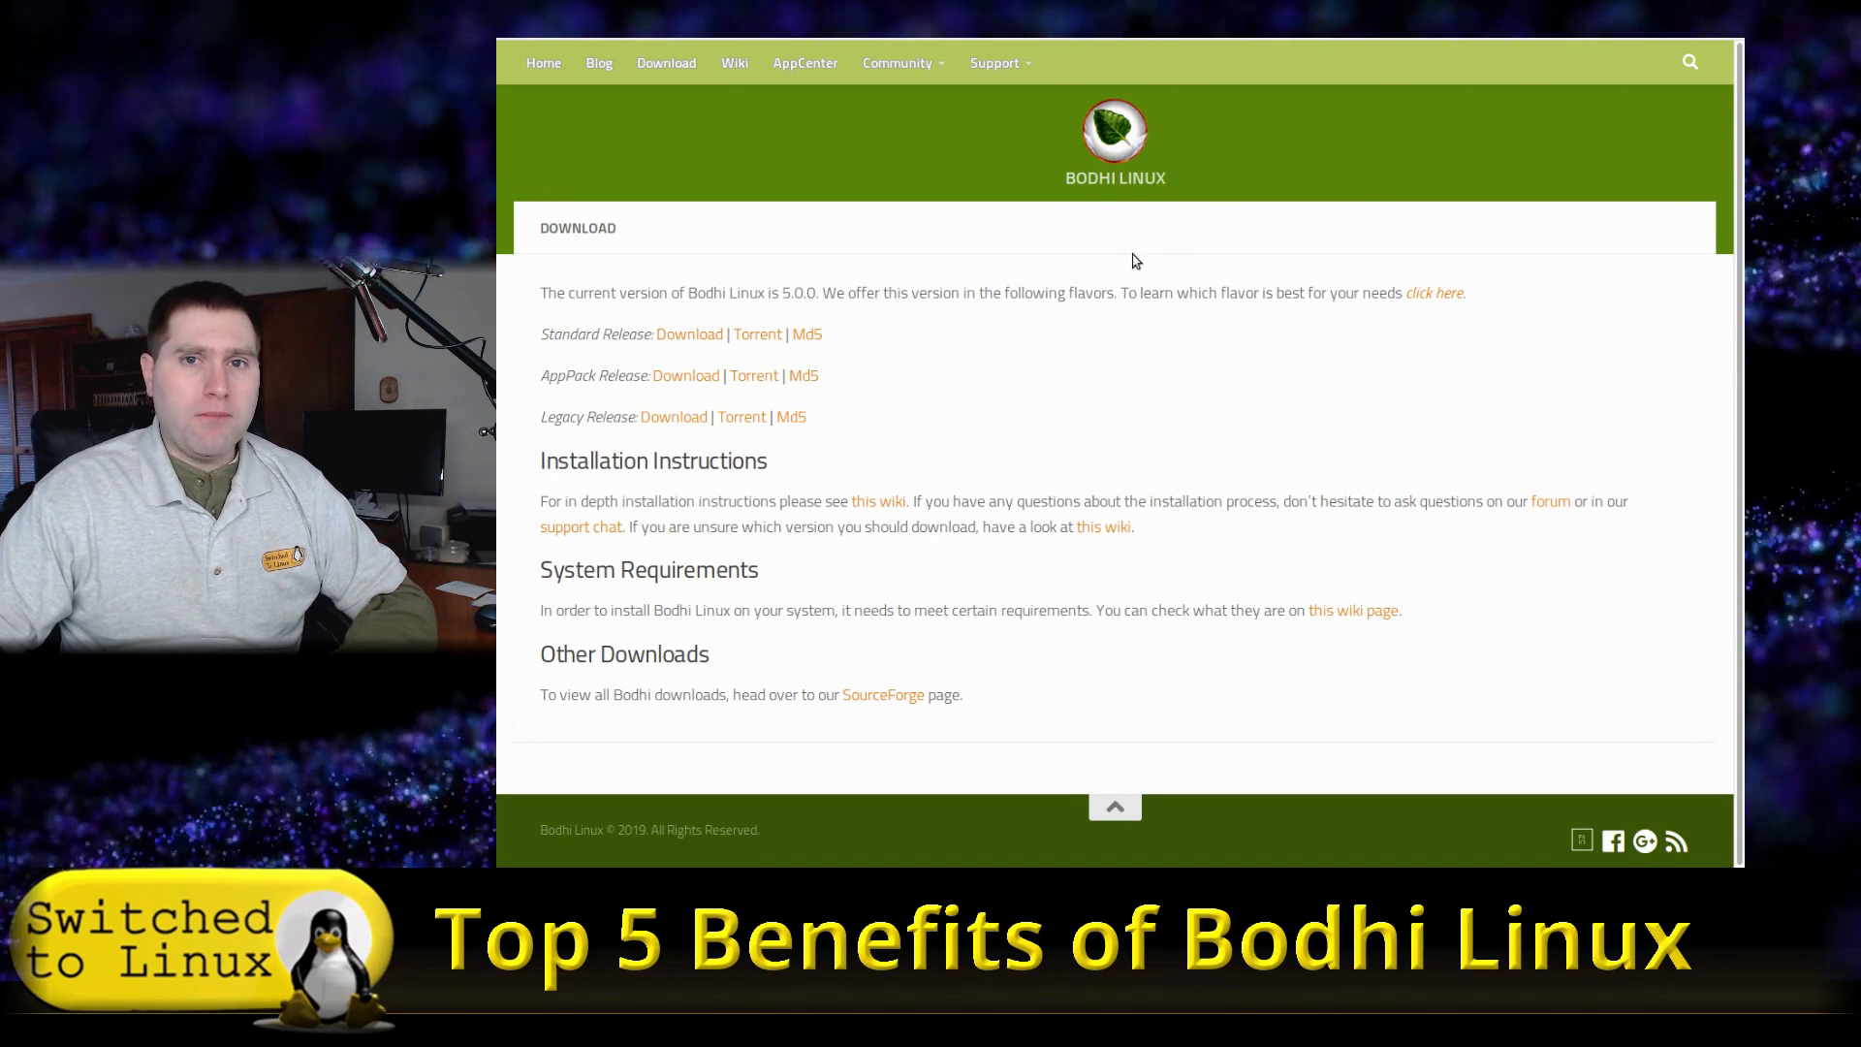
{"action": "mouse_move", "coordinate": [1121, 258]}
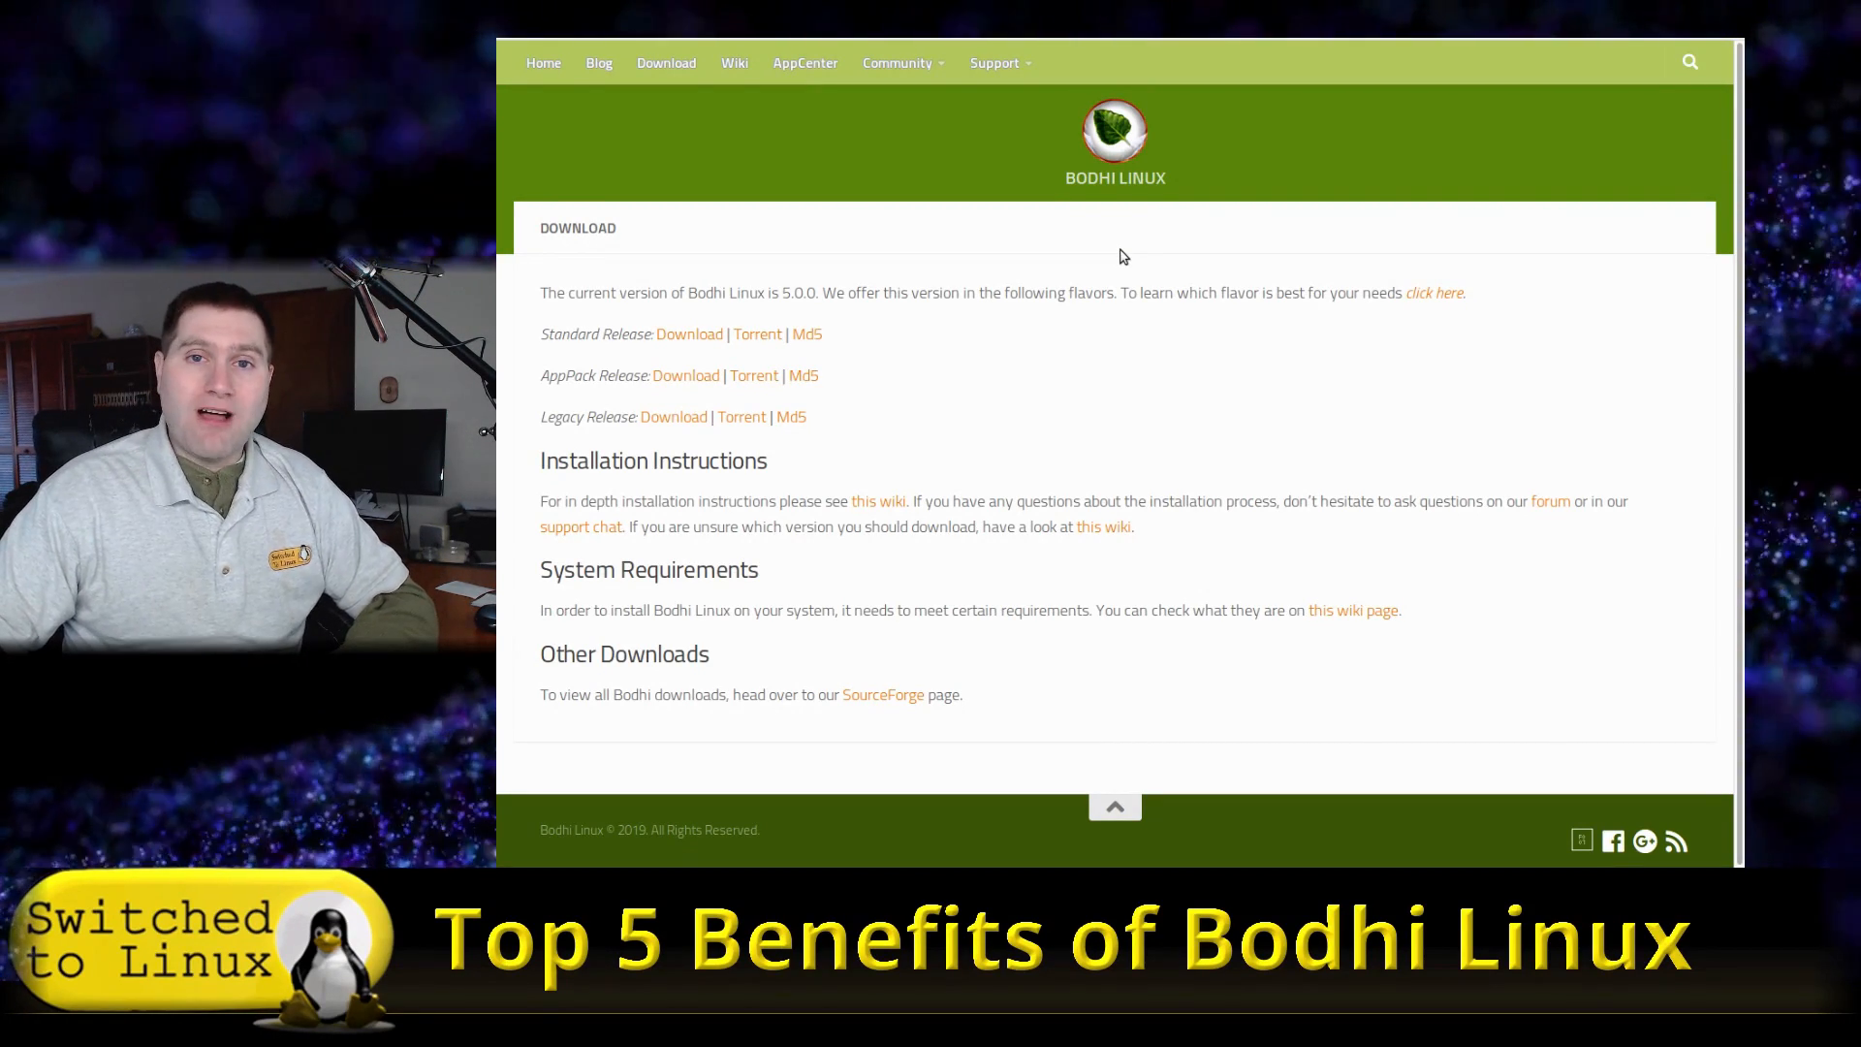
{"action": "mouse_move", "coordinate": [1314, 359]}
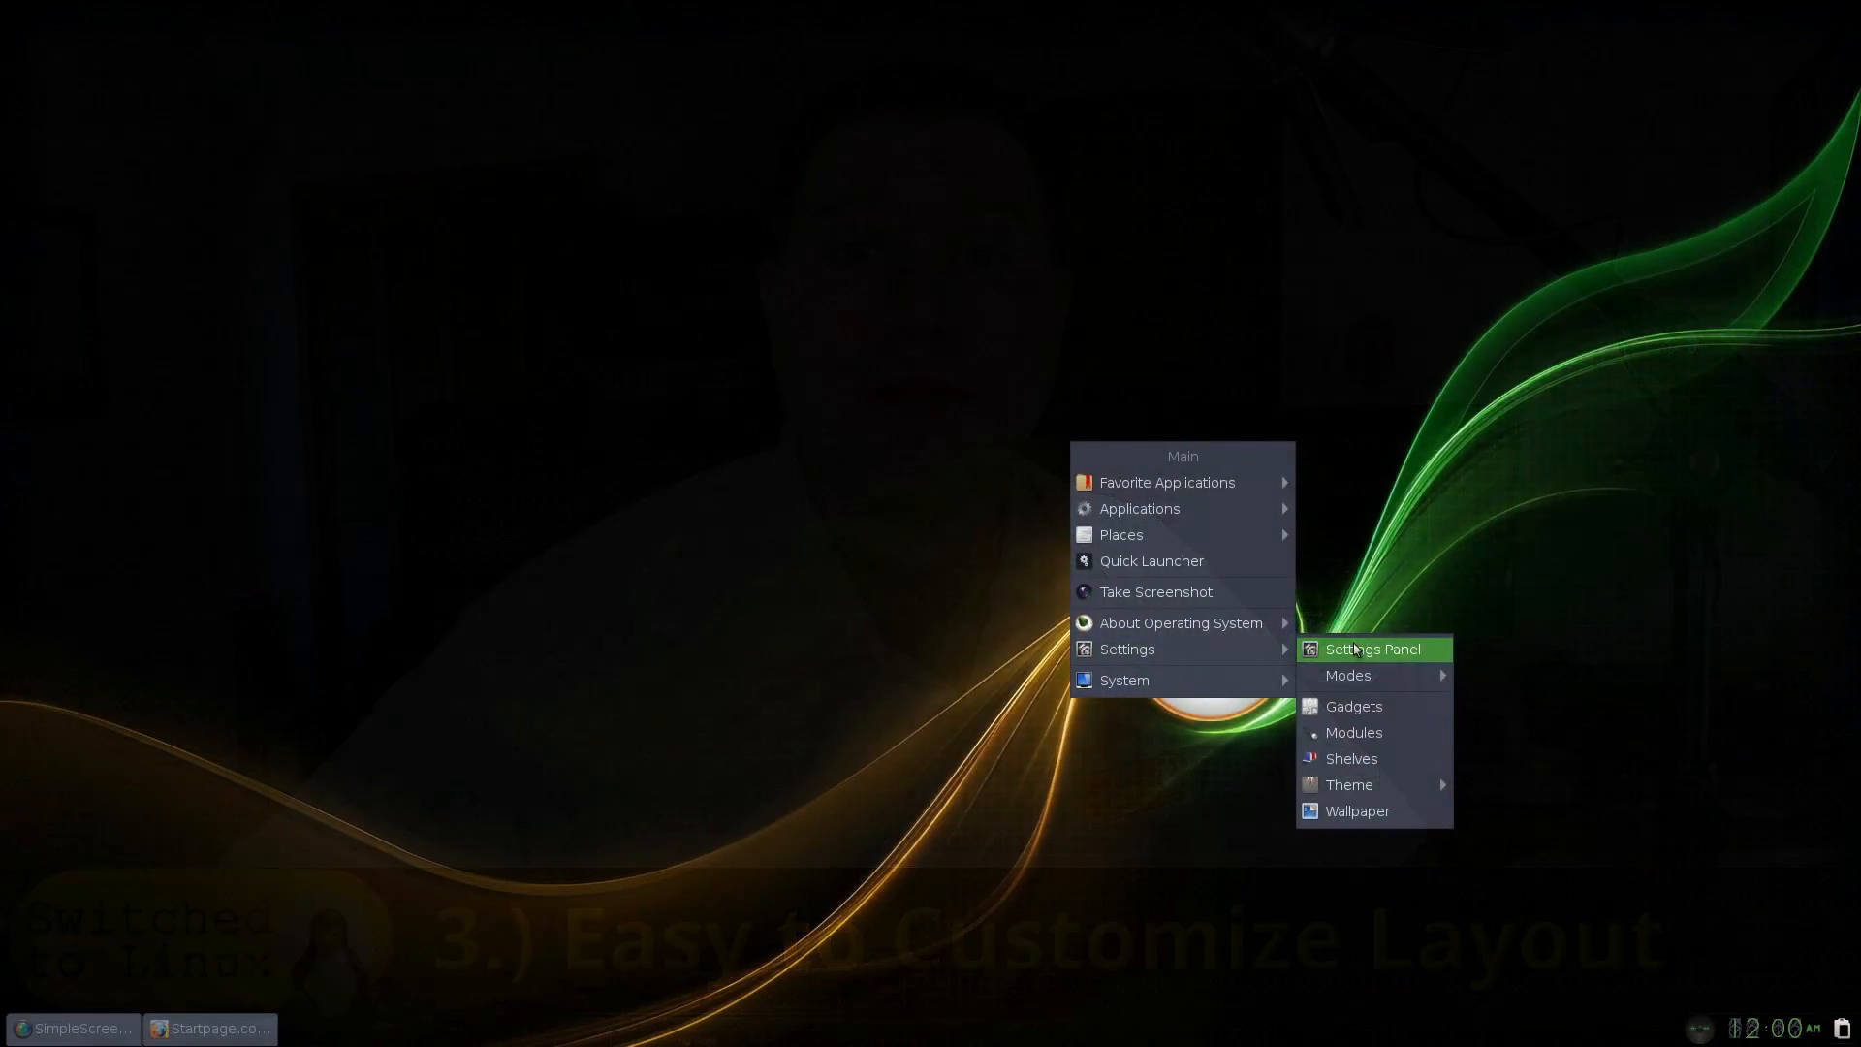
Show the Application Theme icon choices and preview Faenza-Ambiance, Faenza-Darker and Faenza-Darkest.
{"action": "left_click", "coordinate": [1372, 650]}
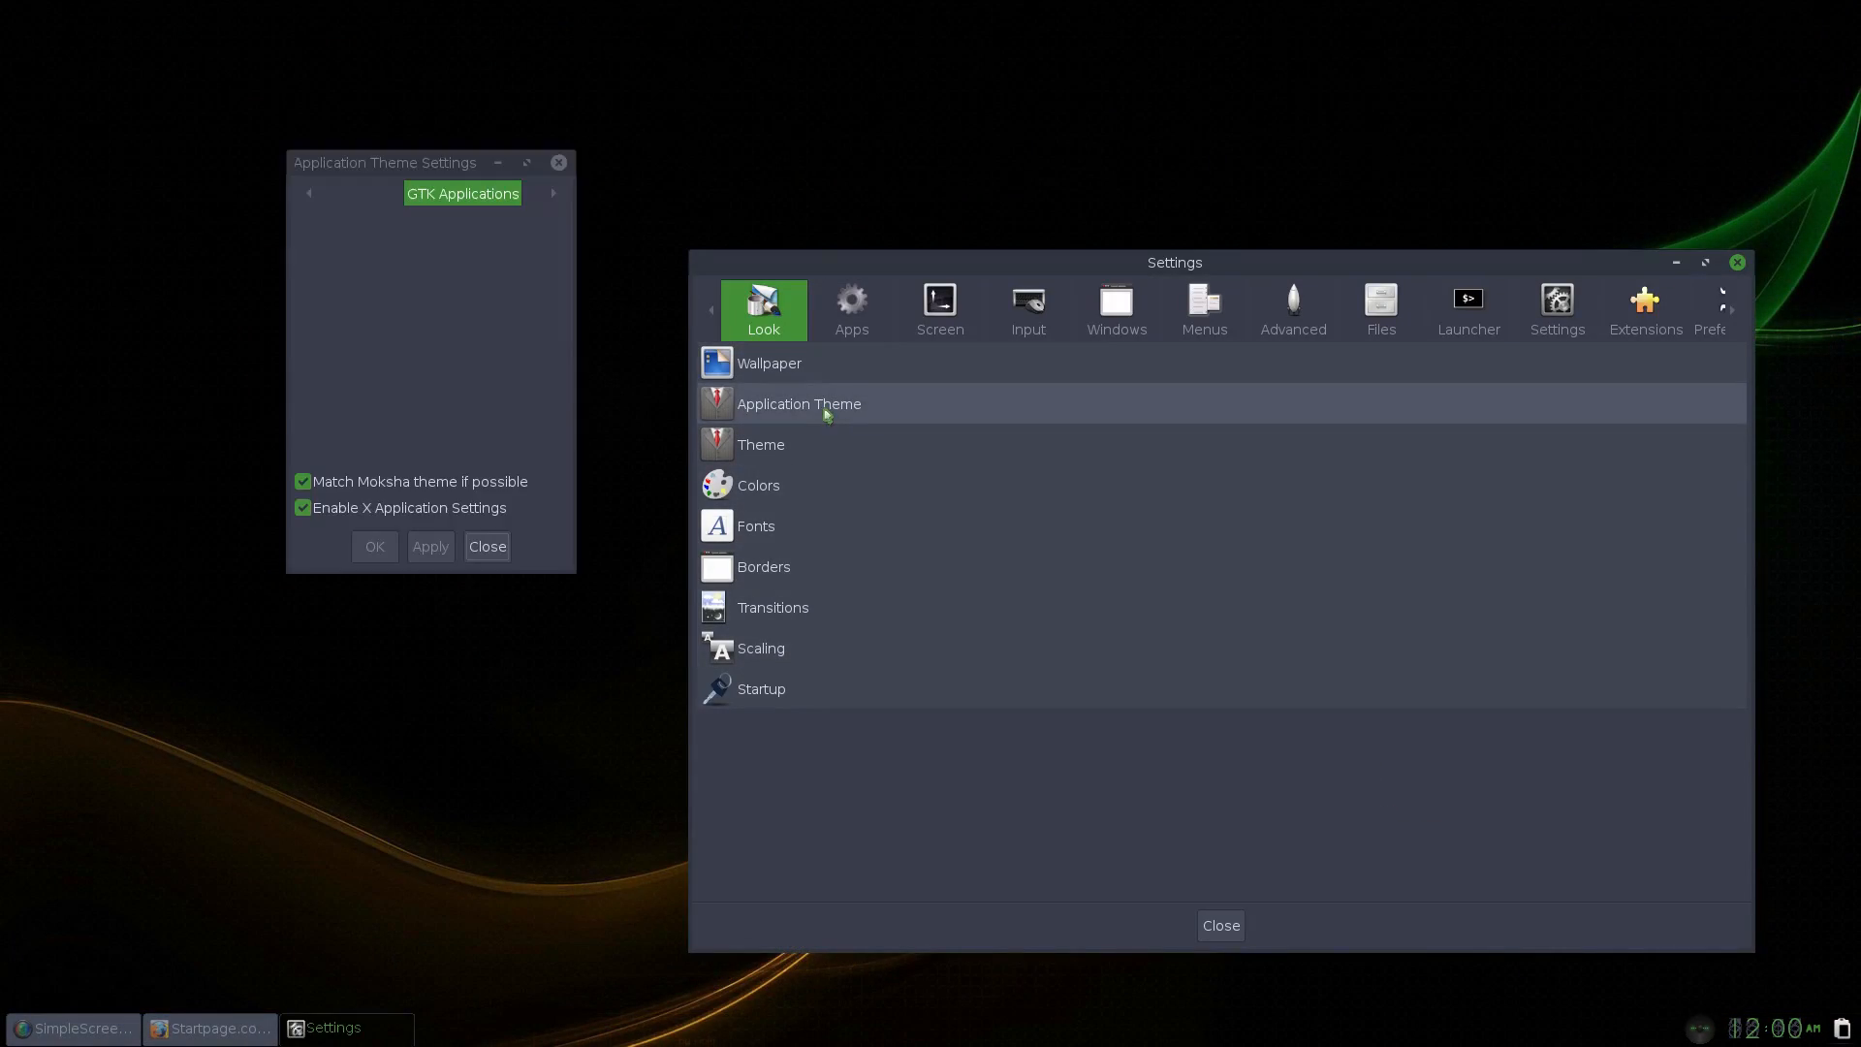
{"action": "left_click", "coordinate": [797, 403]}
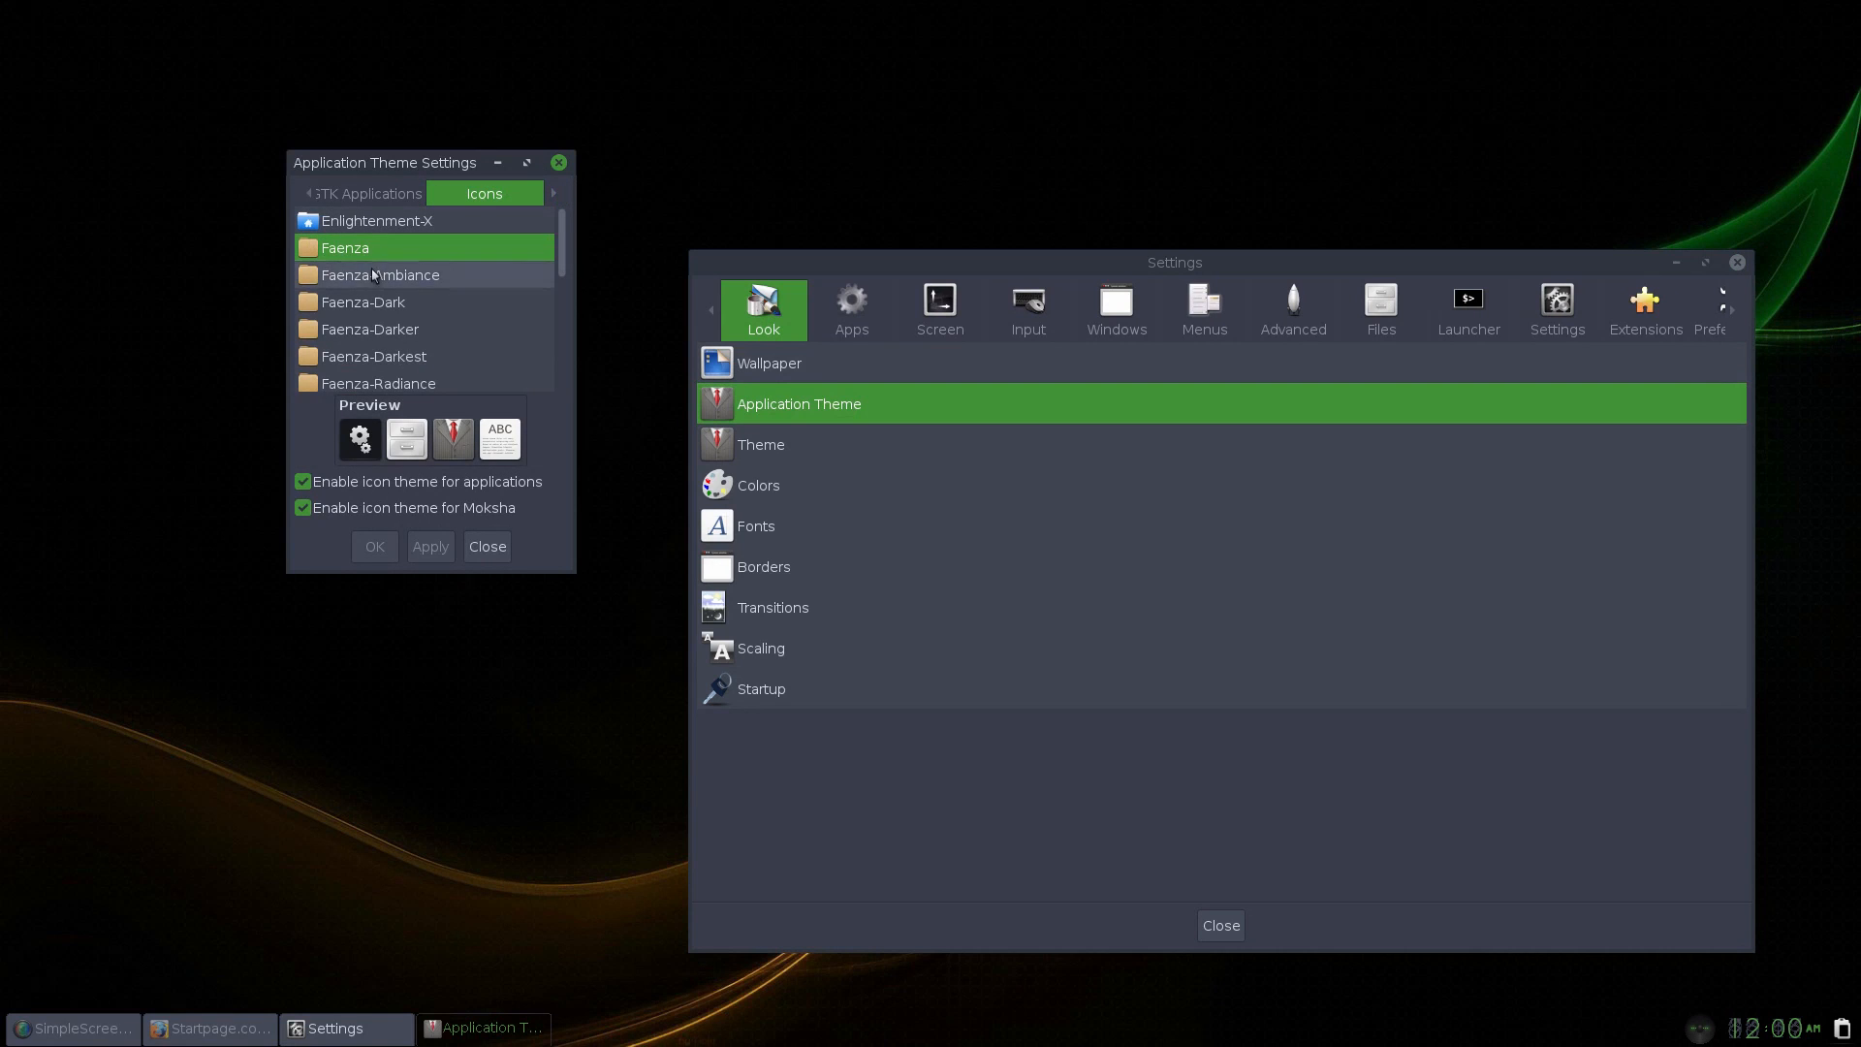
{"action": "left_click", "coordinate": [380, 273]}
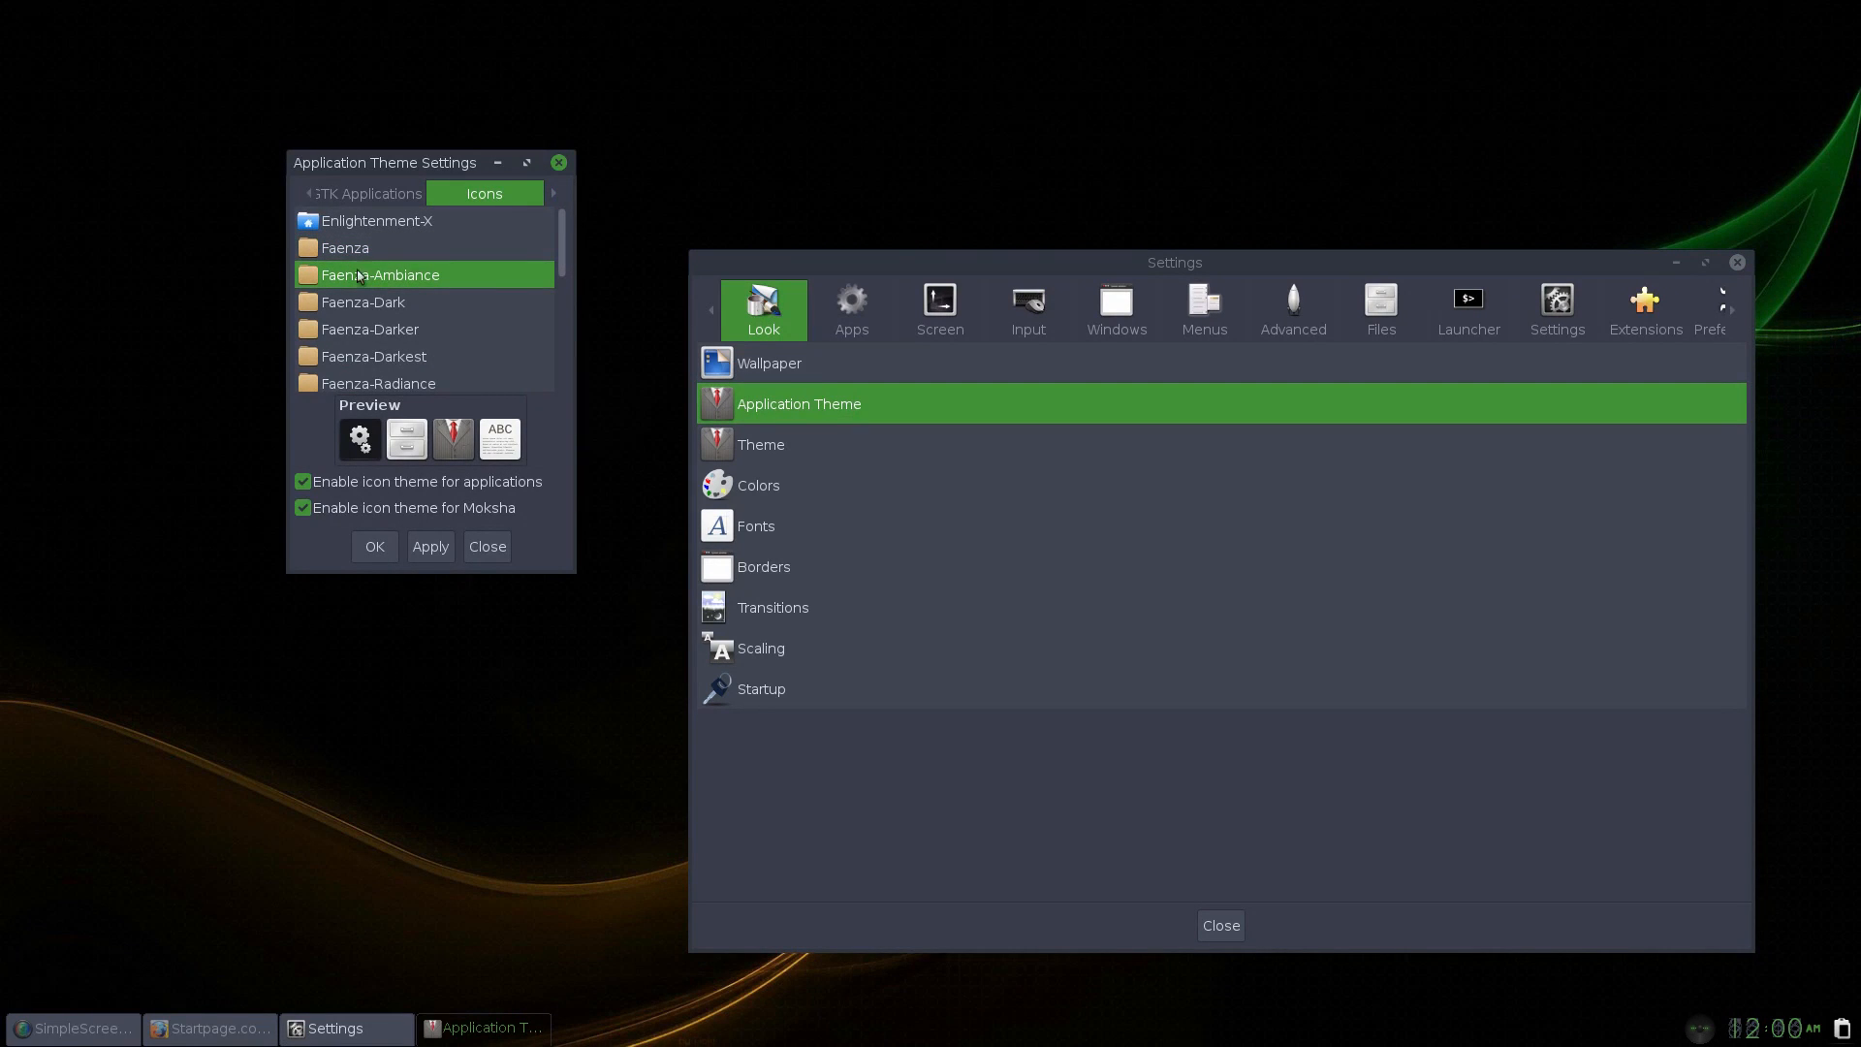
{"action": "left_click", "coordinate": [425, 330]}
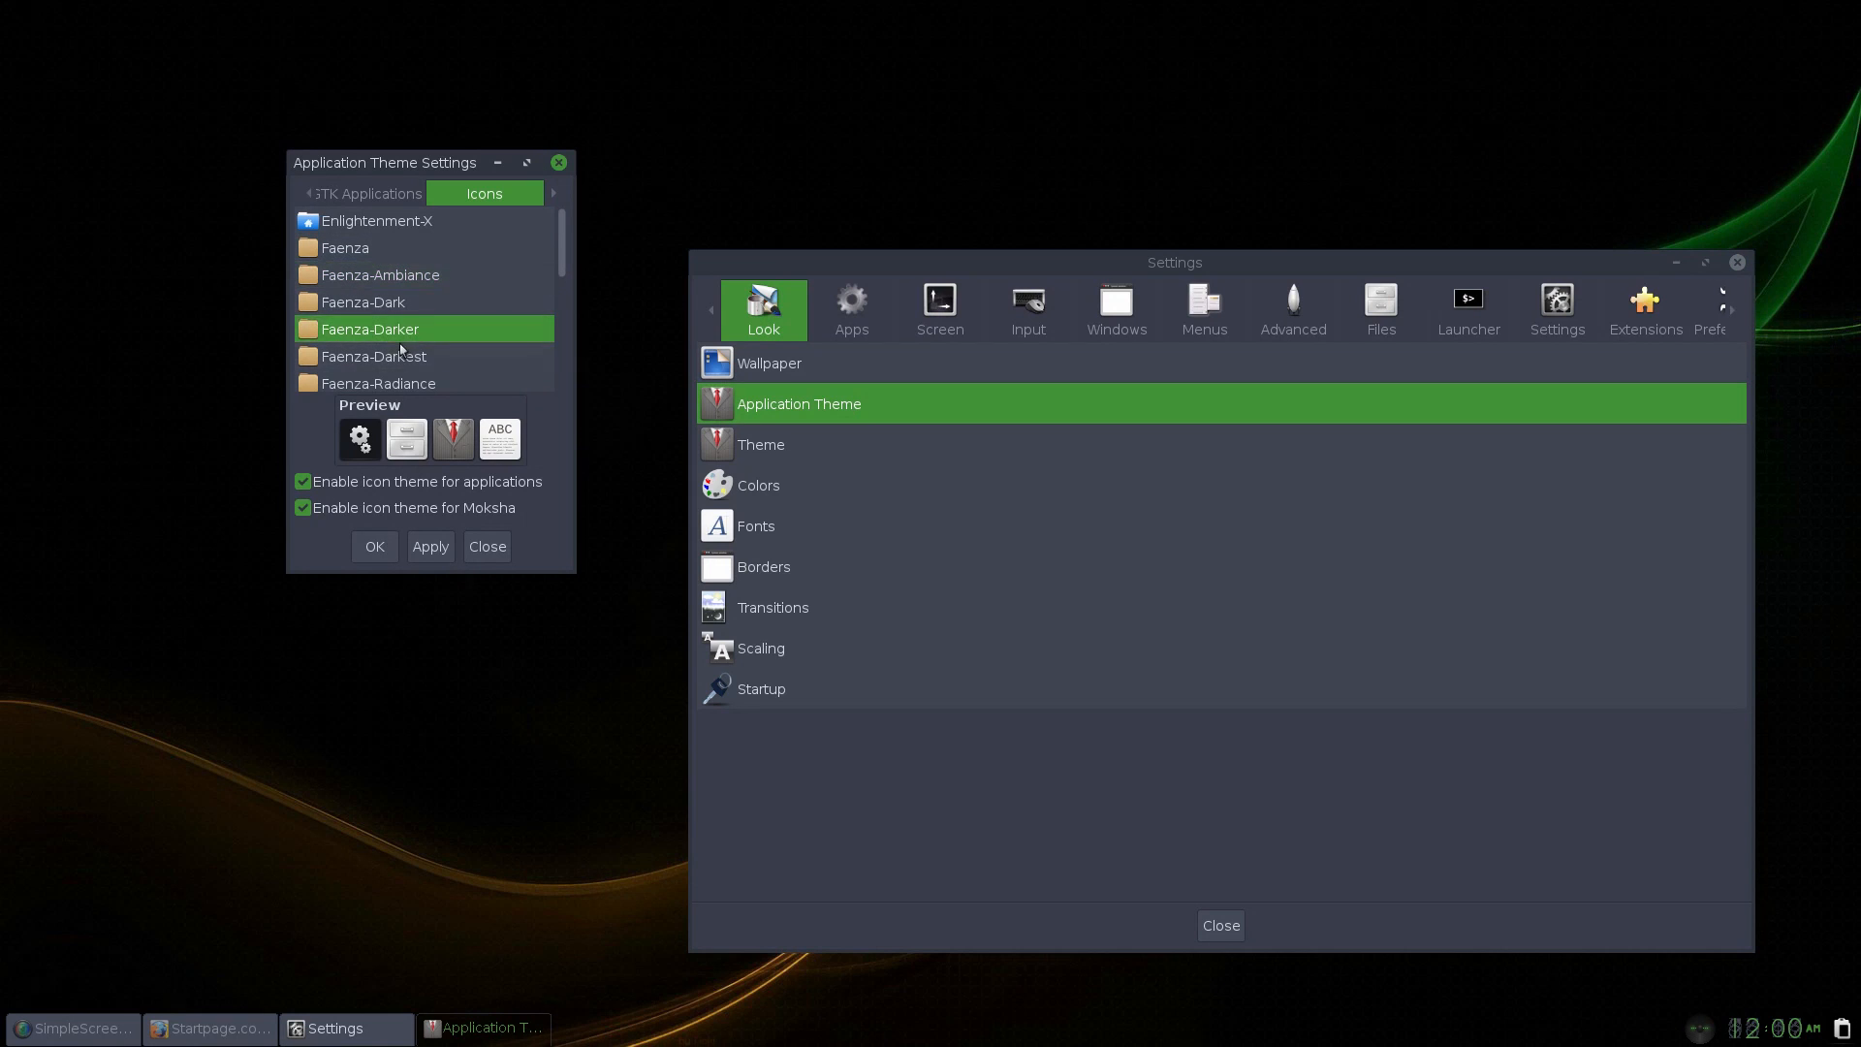
{"action": "left_click", "coordinate": [374, 355]}
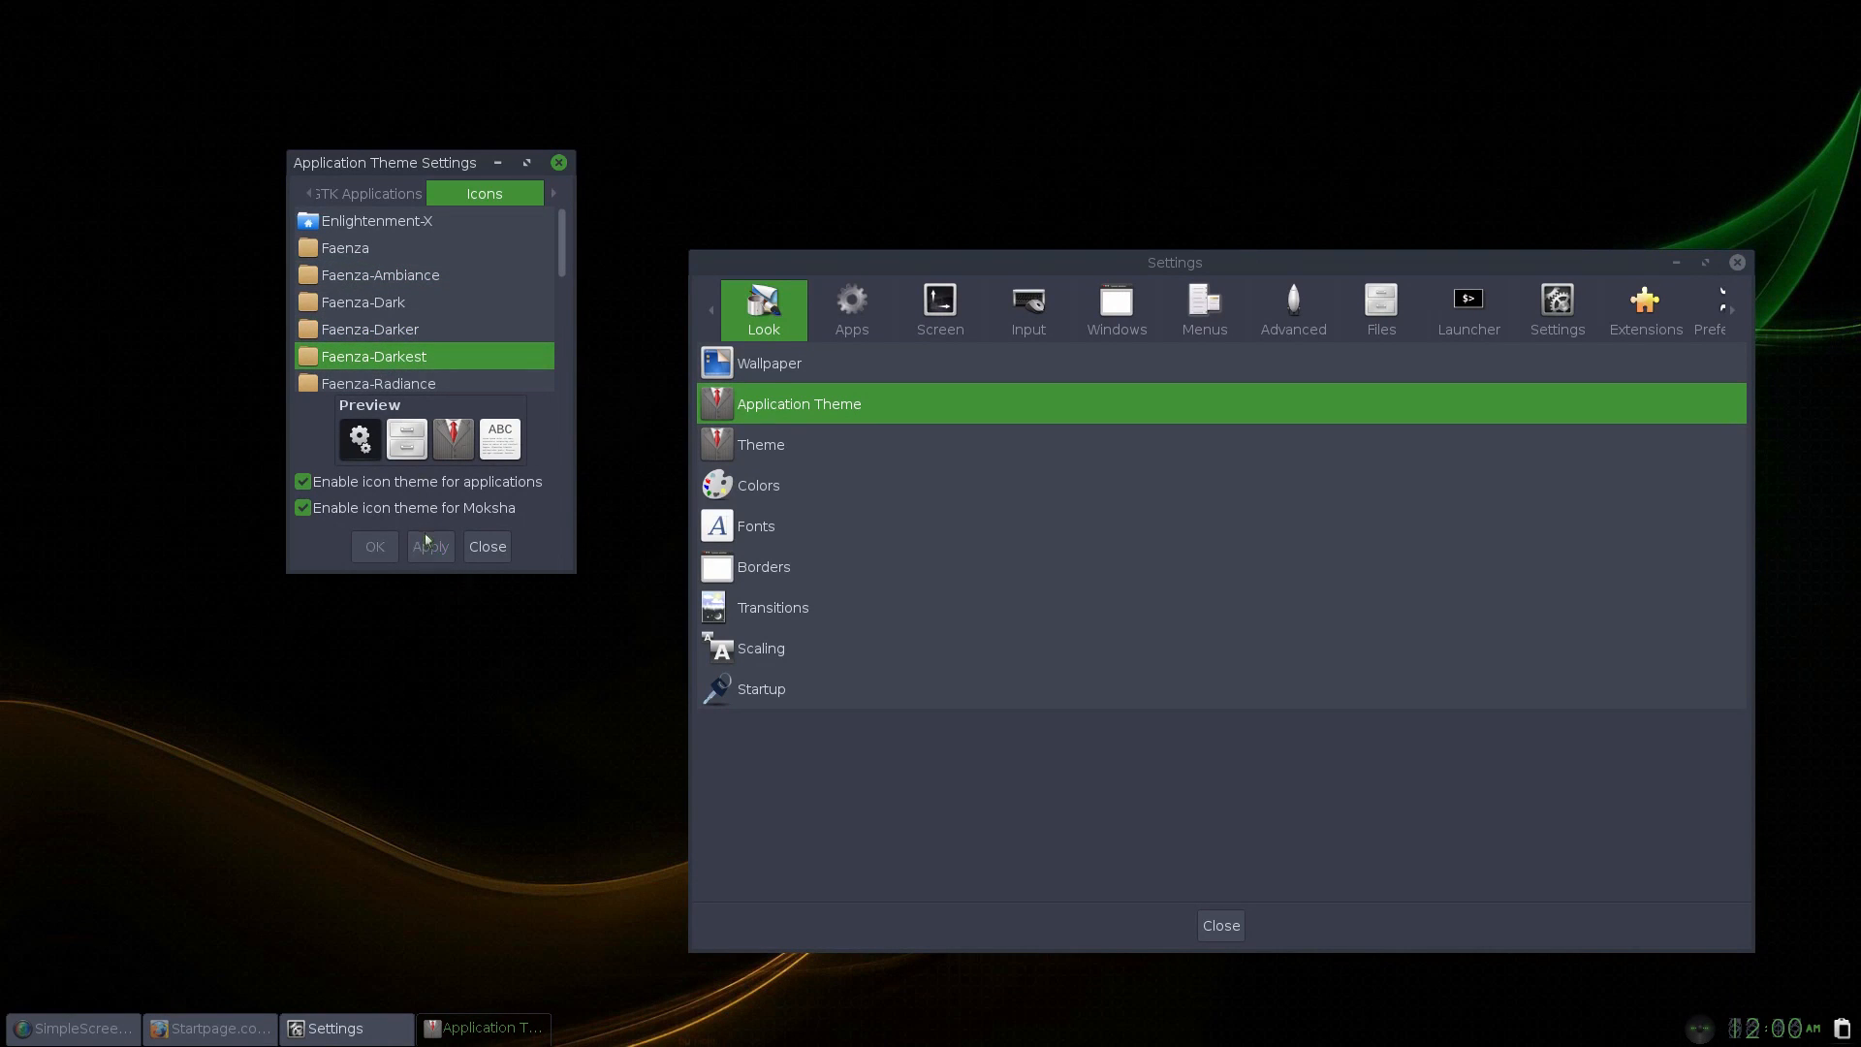
Choose Humanity as the icon theme and close the Application Theme settings.
{"action": "left_click", "coordinate": [351, 310]}
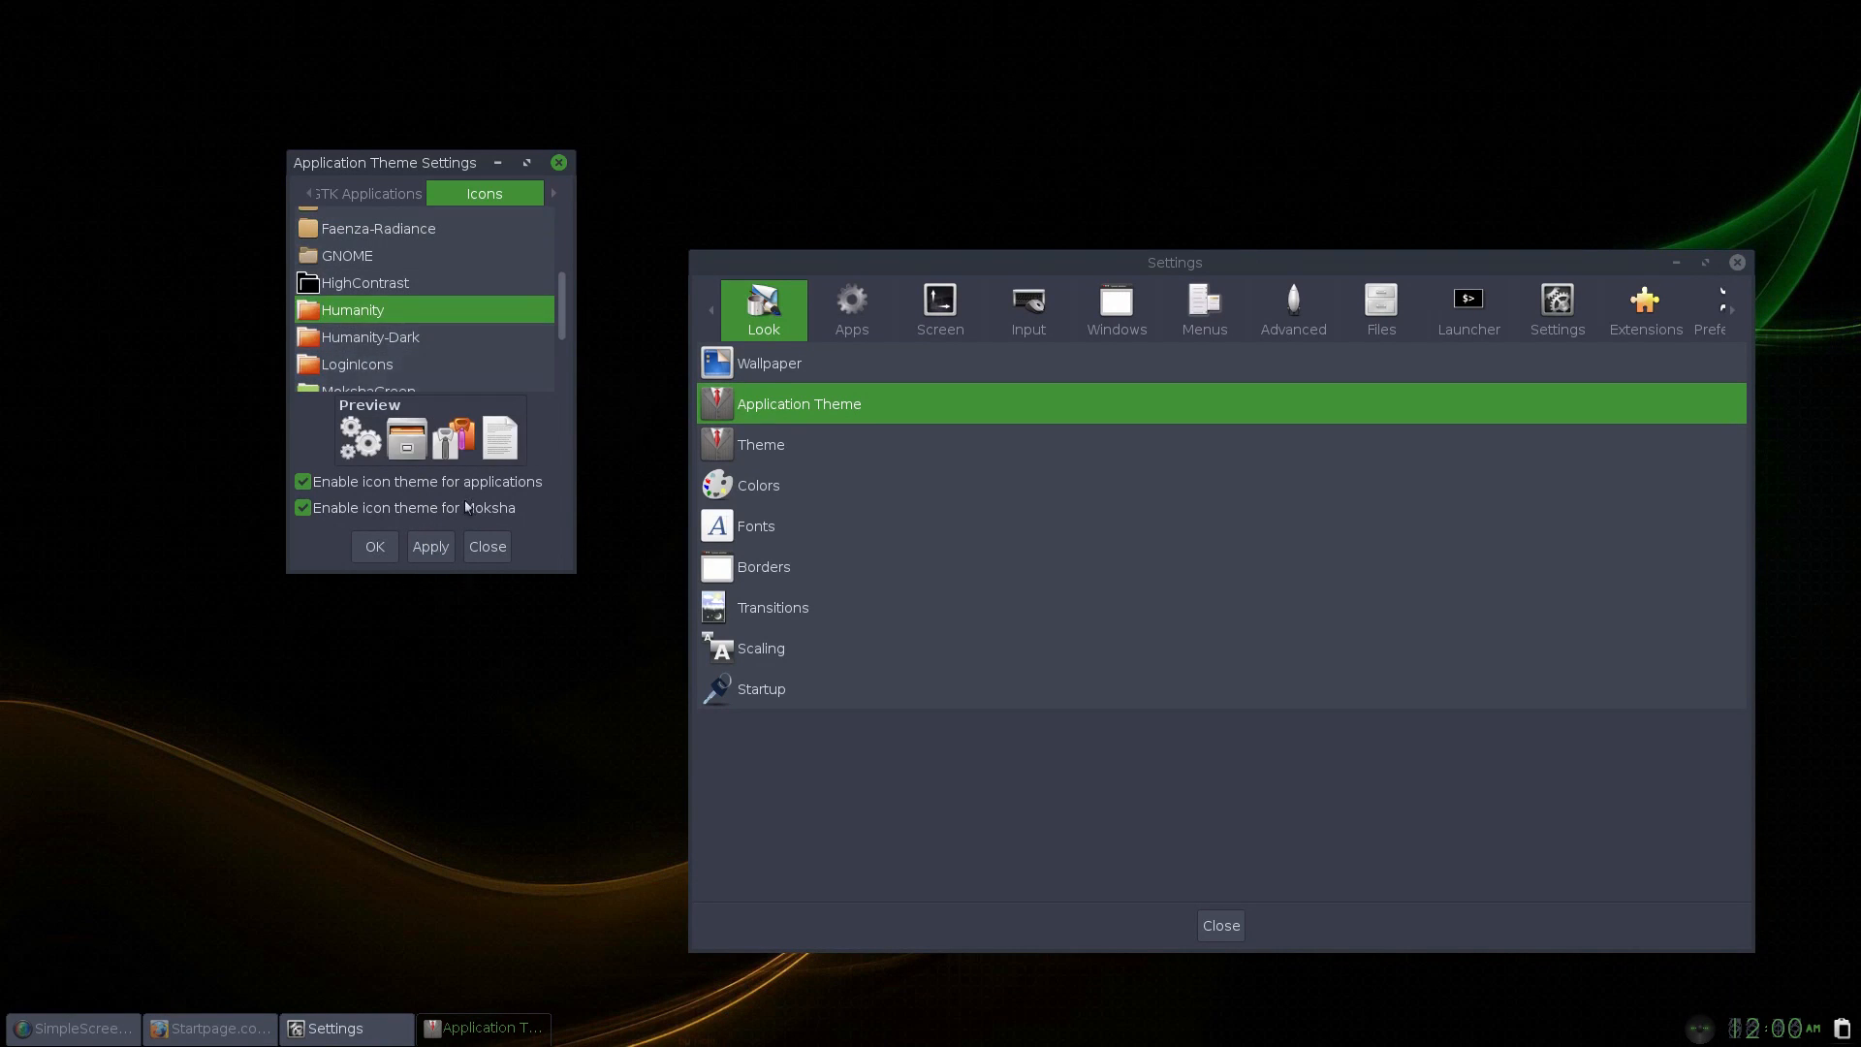
{"action": "mouse_move", "coordinate": [475, 446]}
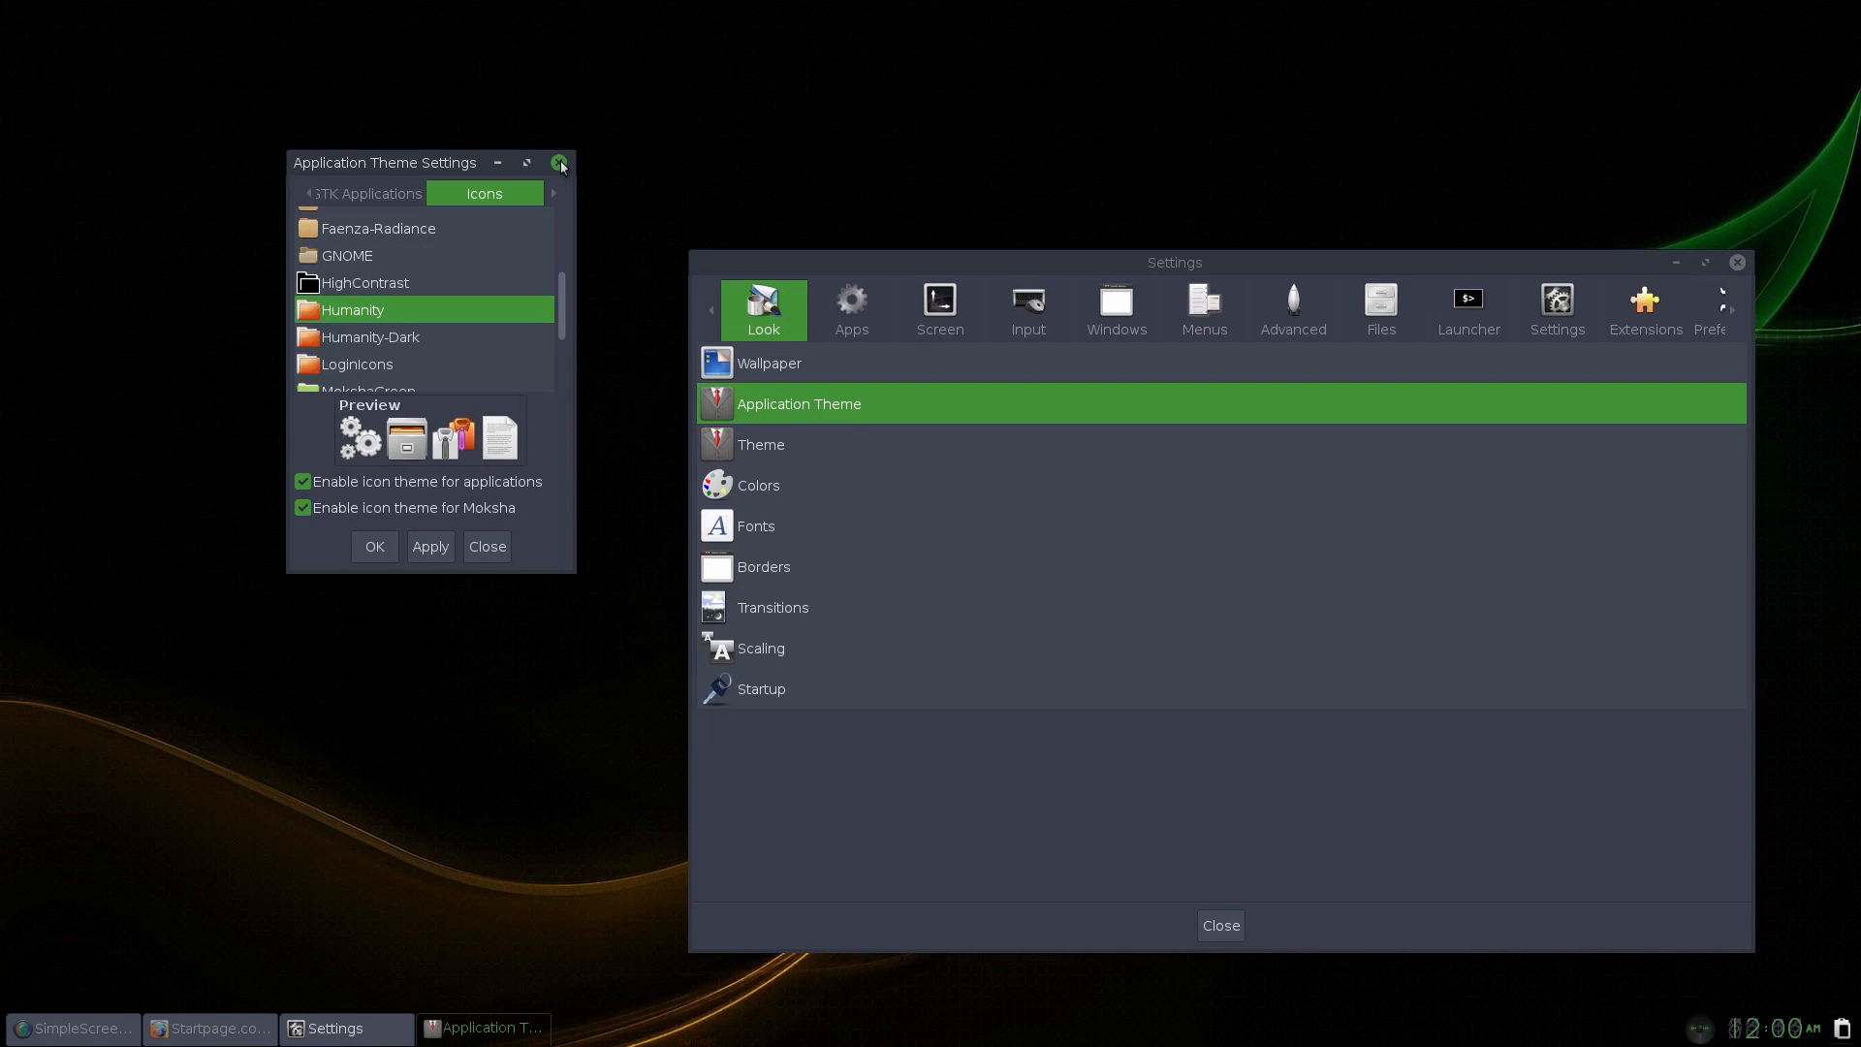
{"action": "mouse_move", "coordinate": [581, 231]}
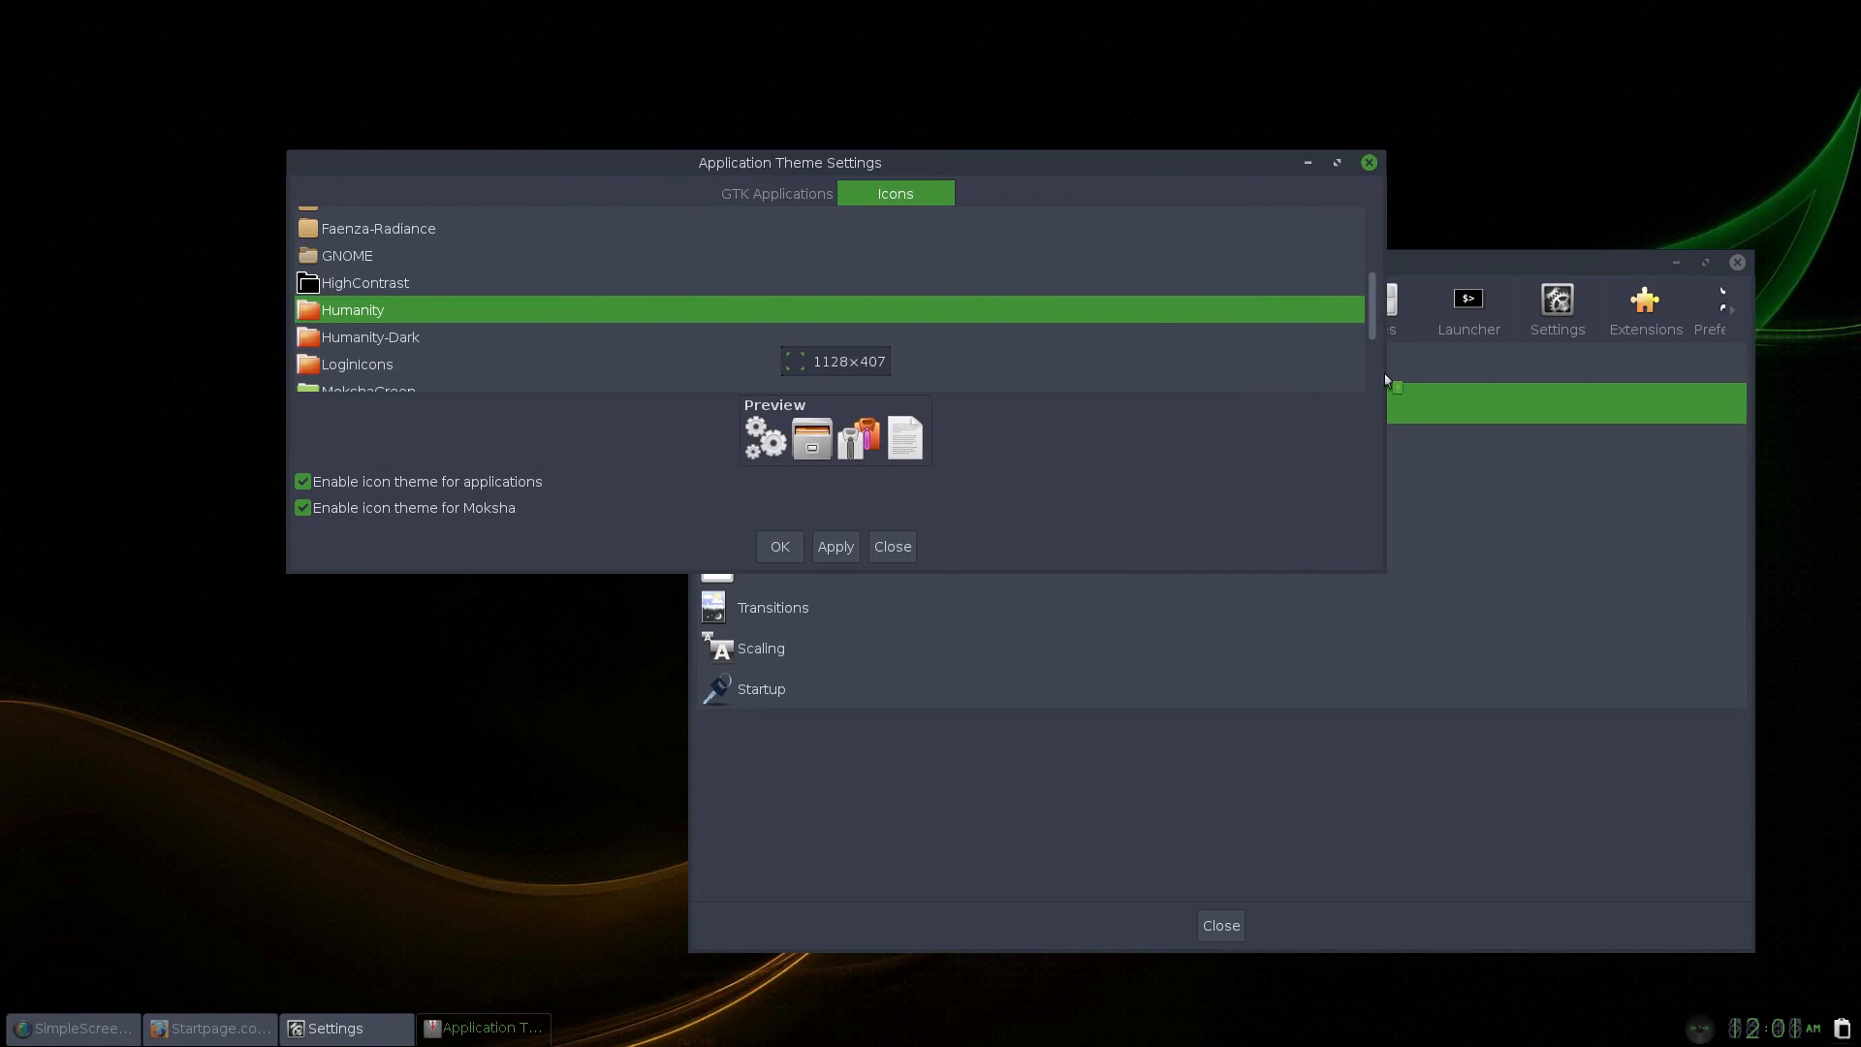
{"action": "left_click", "coordinate": [891, 547]}
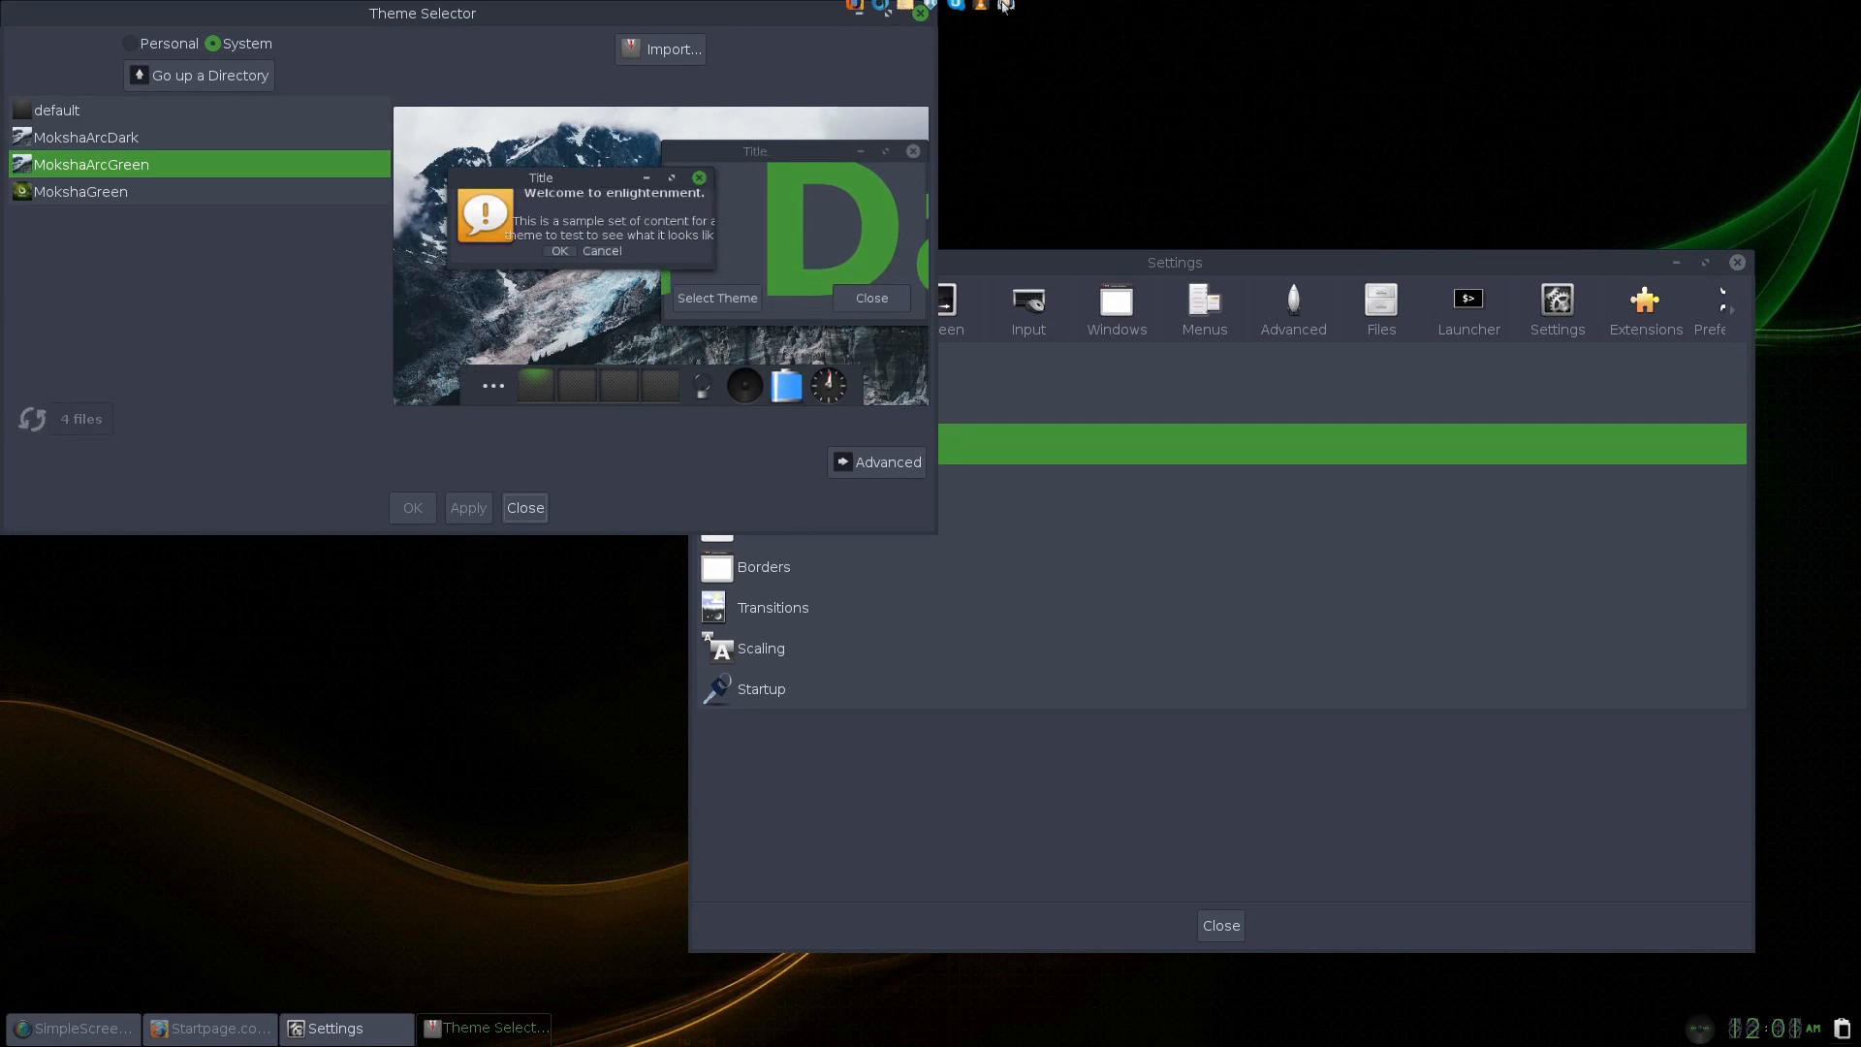
Dismiss the Theme Selector and browse the Menus and System settings categories.
{"action": "left_click_drag", "start_coordinate": [420, 13], "coordinate": [442, 124]}
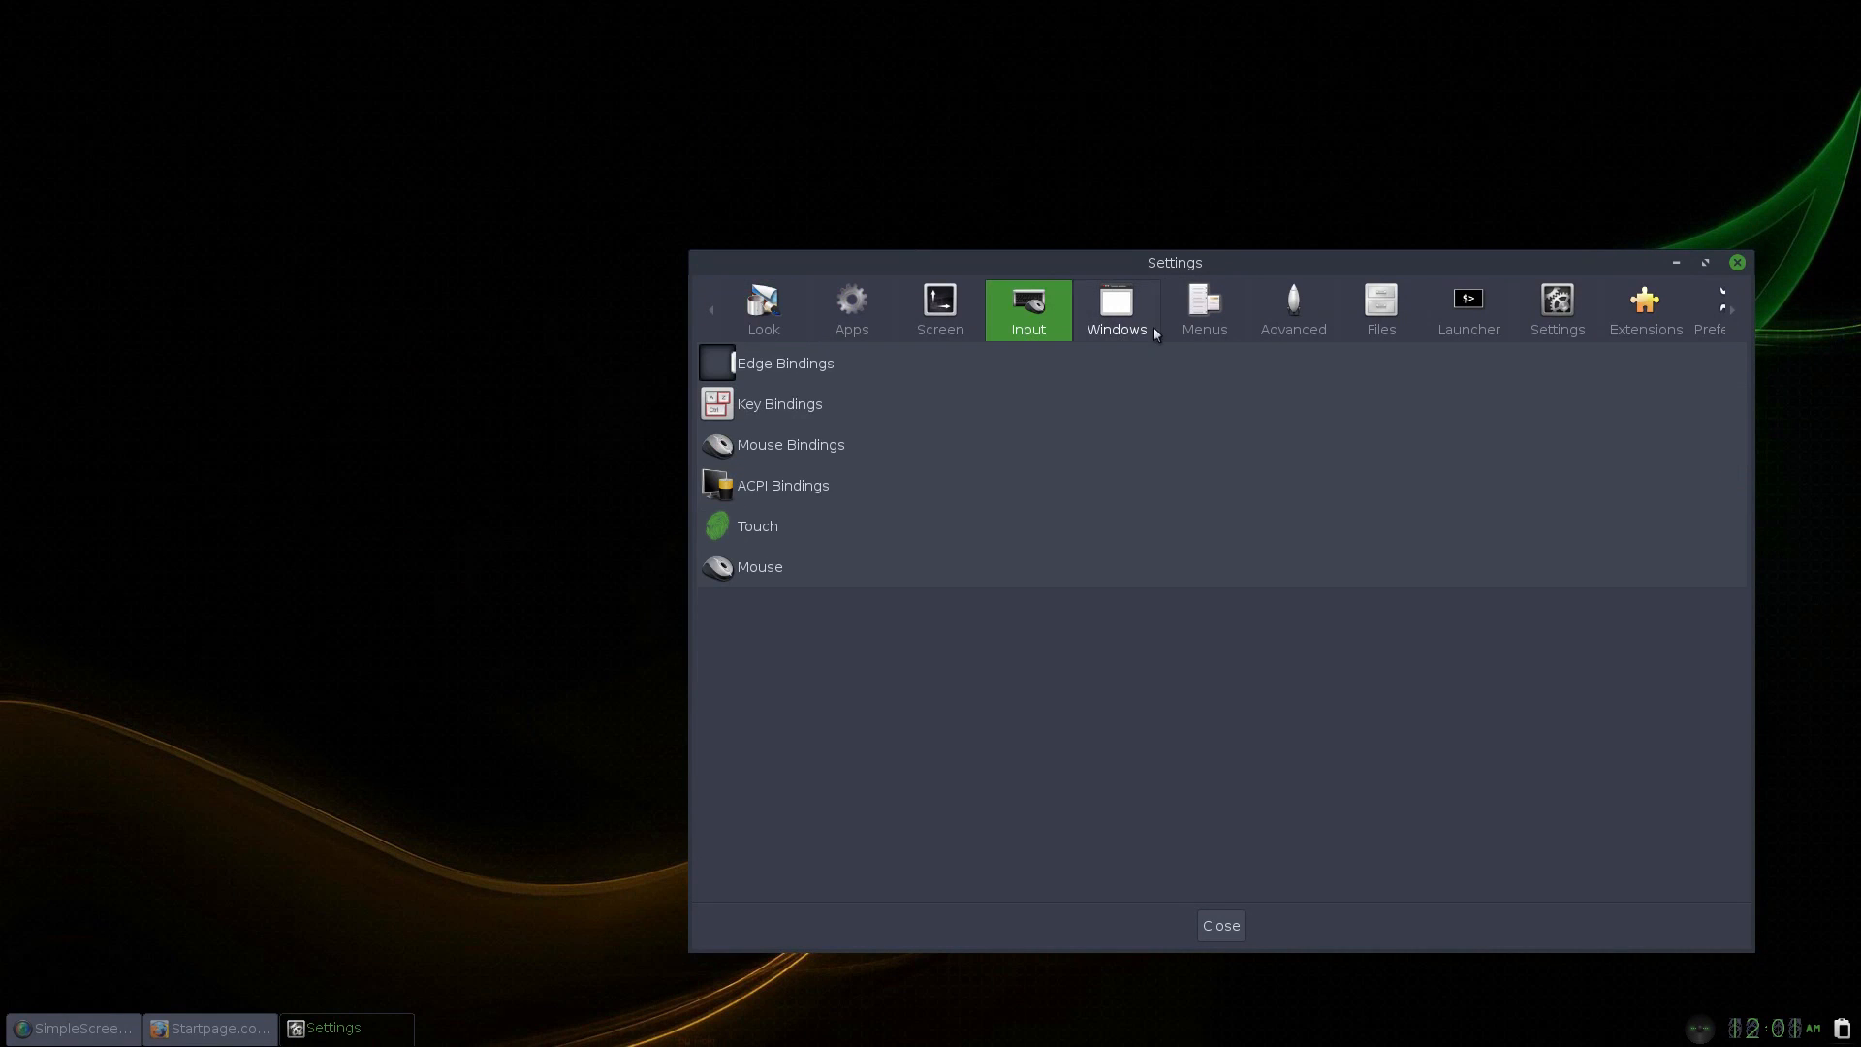
{"action": "left_click", "coordinate": [1202, 308]}
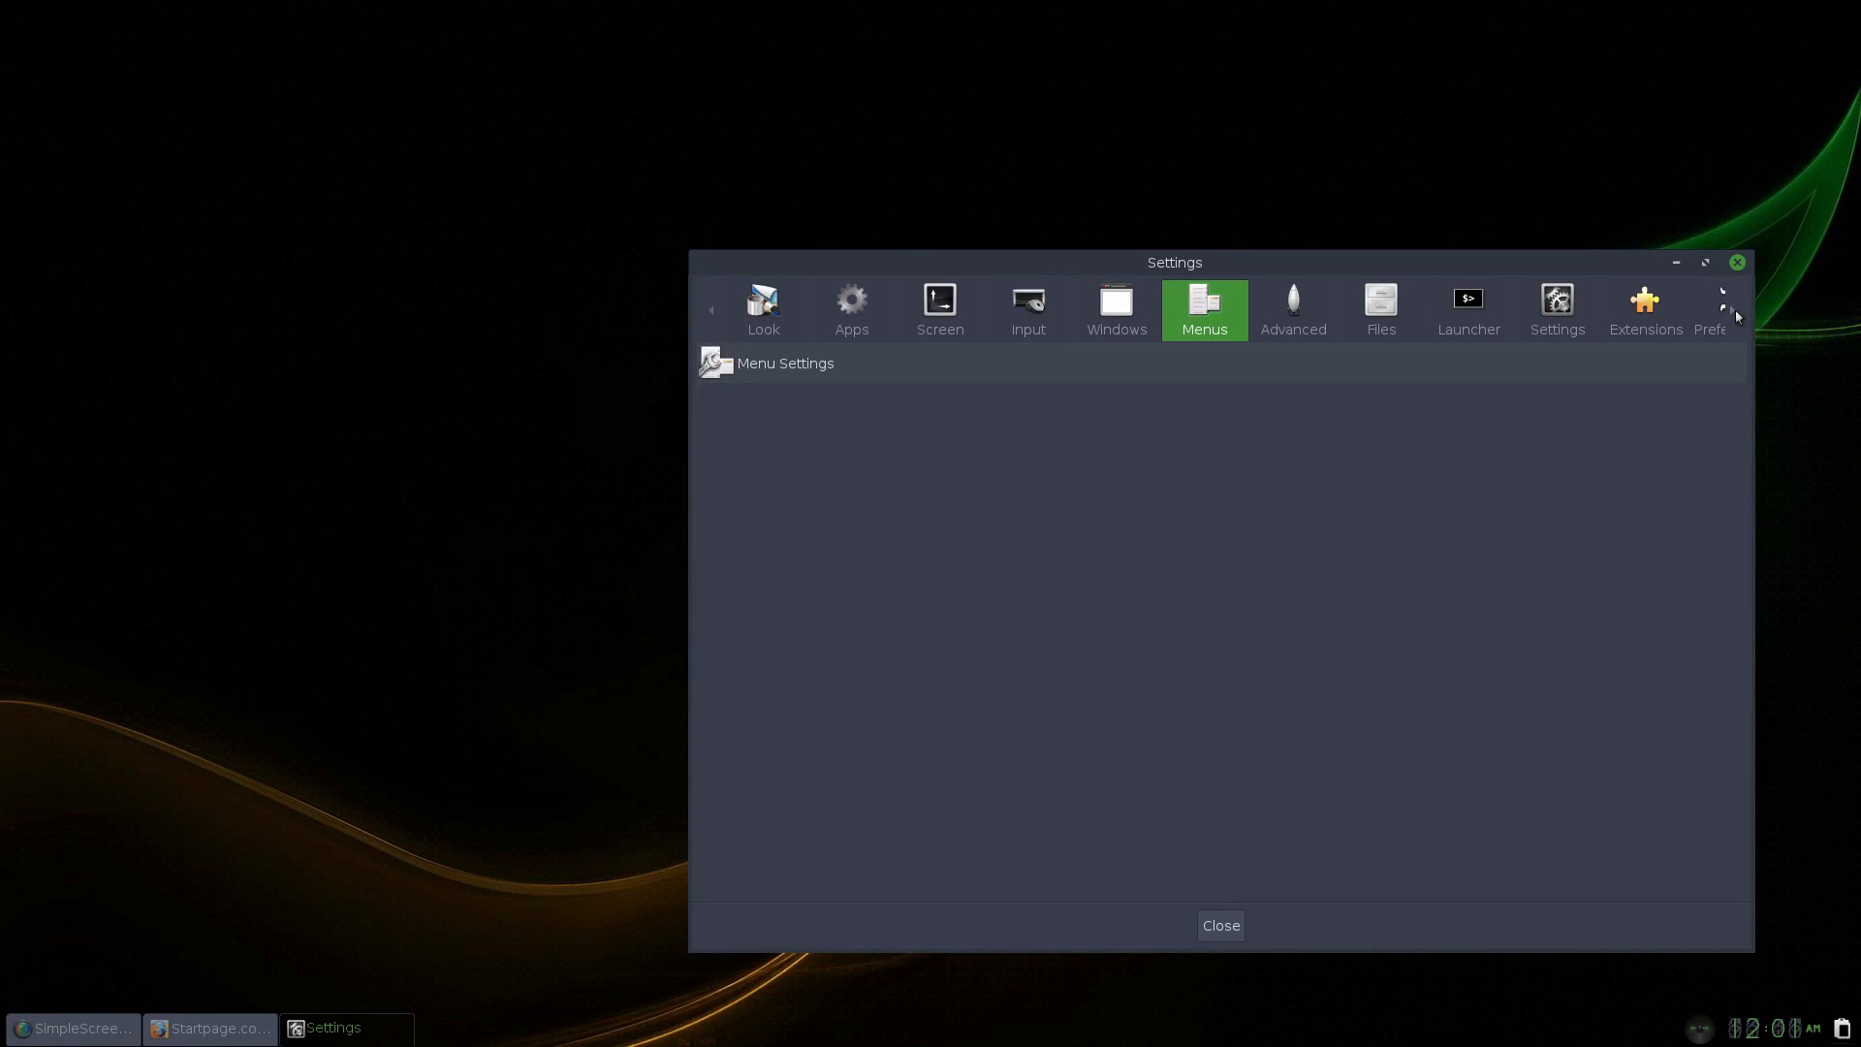
{"action": "left_click", "coordinate": [1732, 310]}
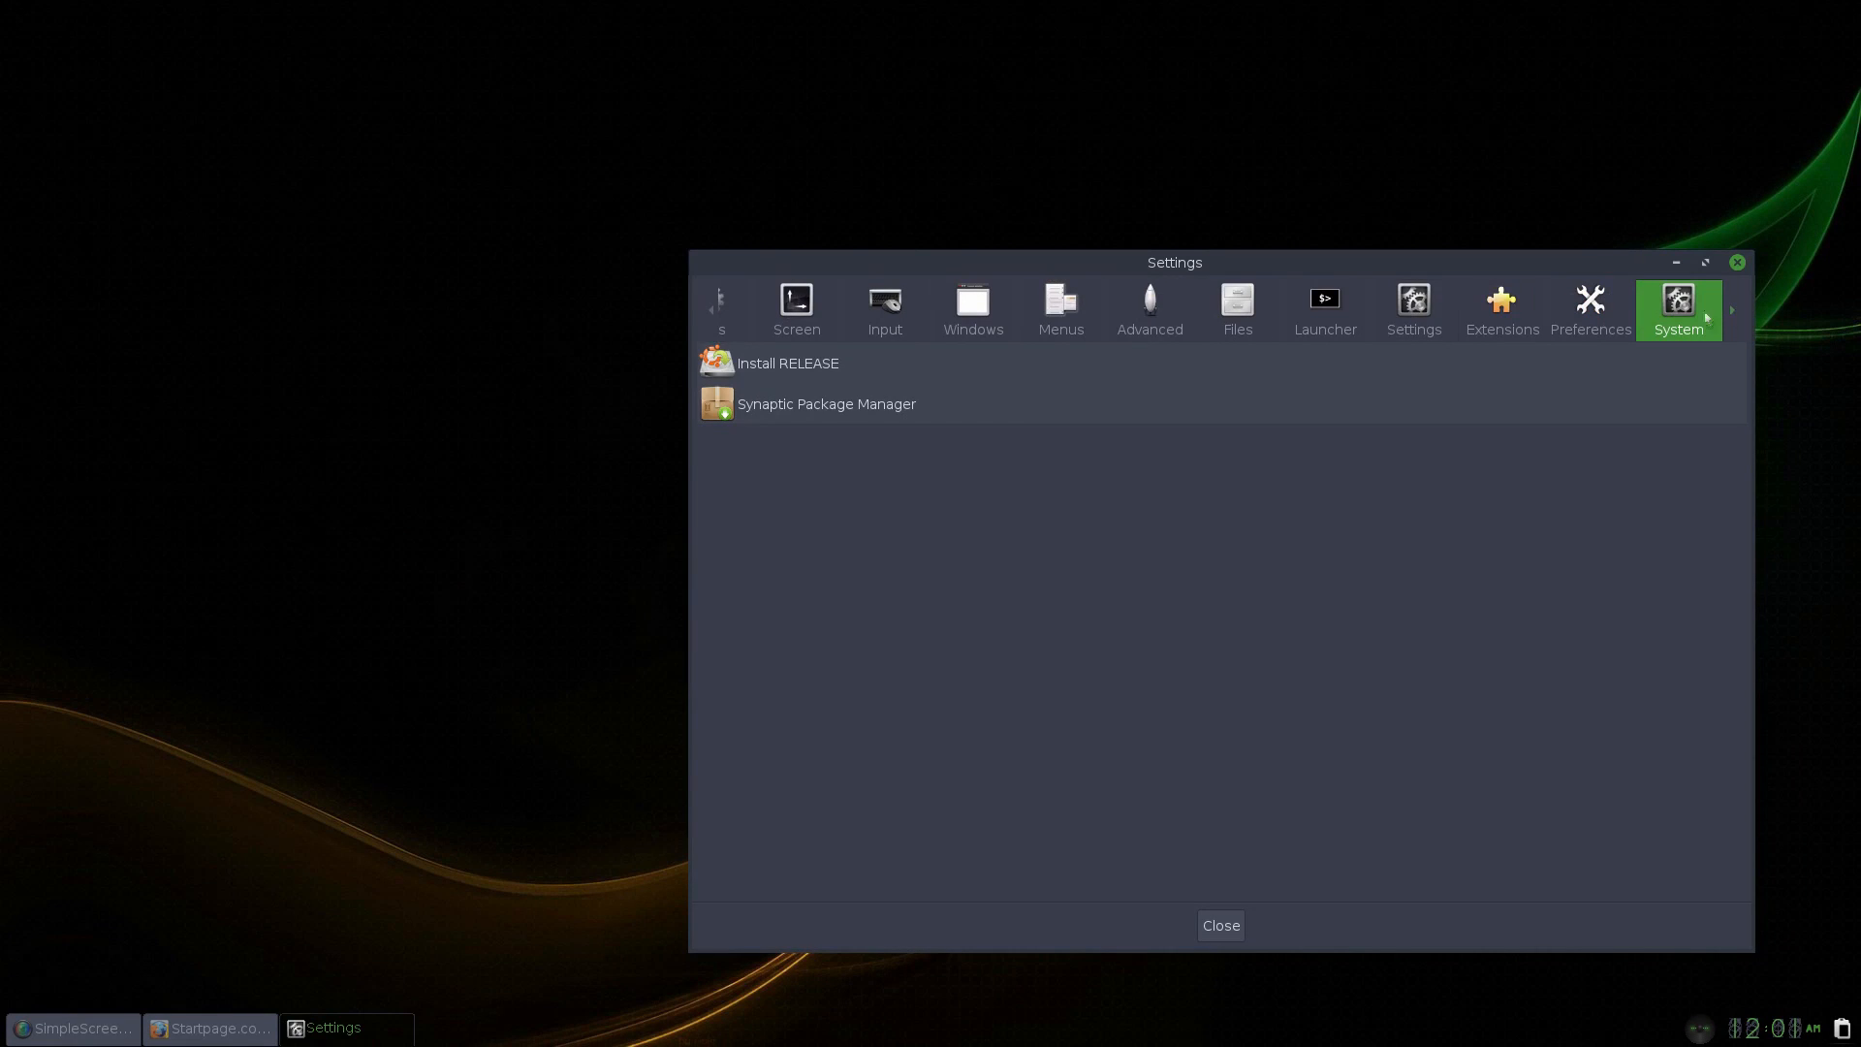
{"action": "left_click", "coordinate": [1146, 306]}
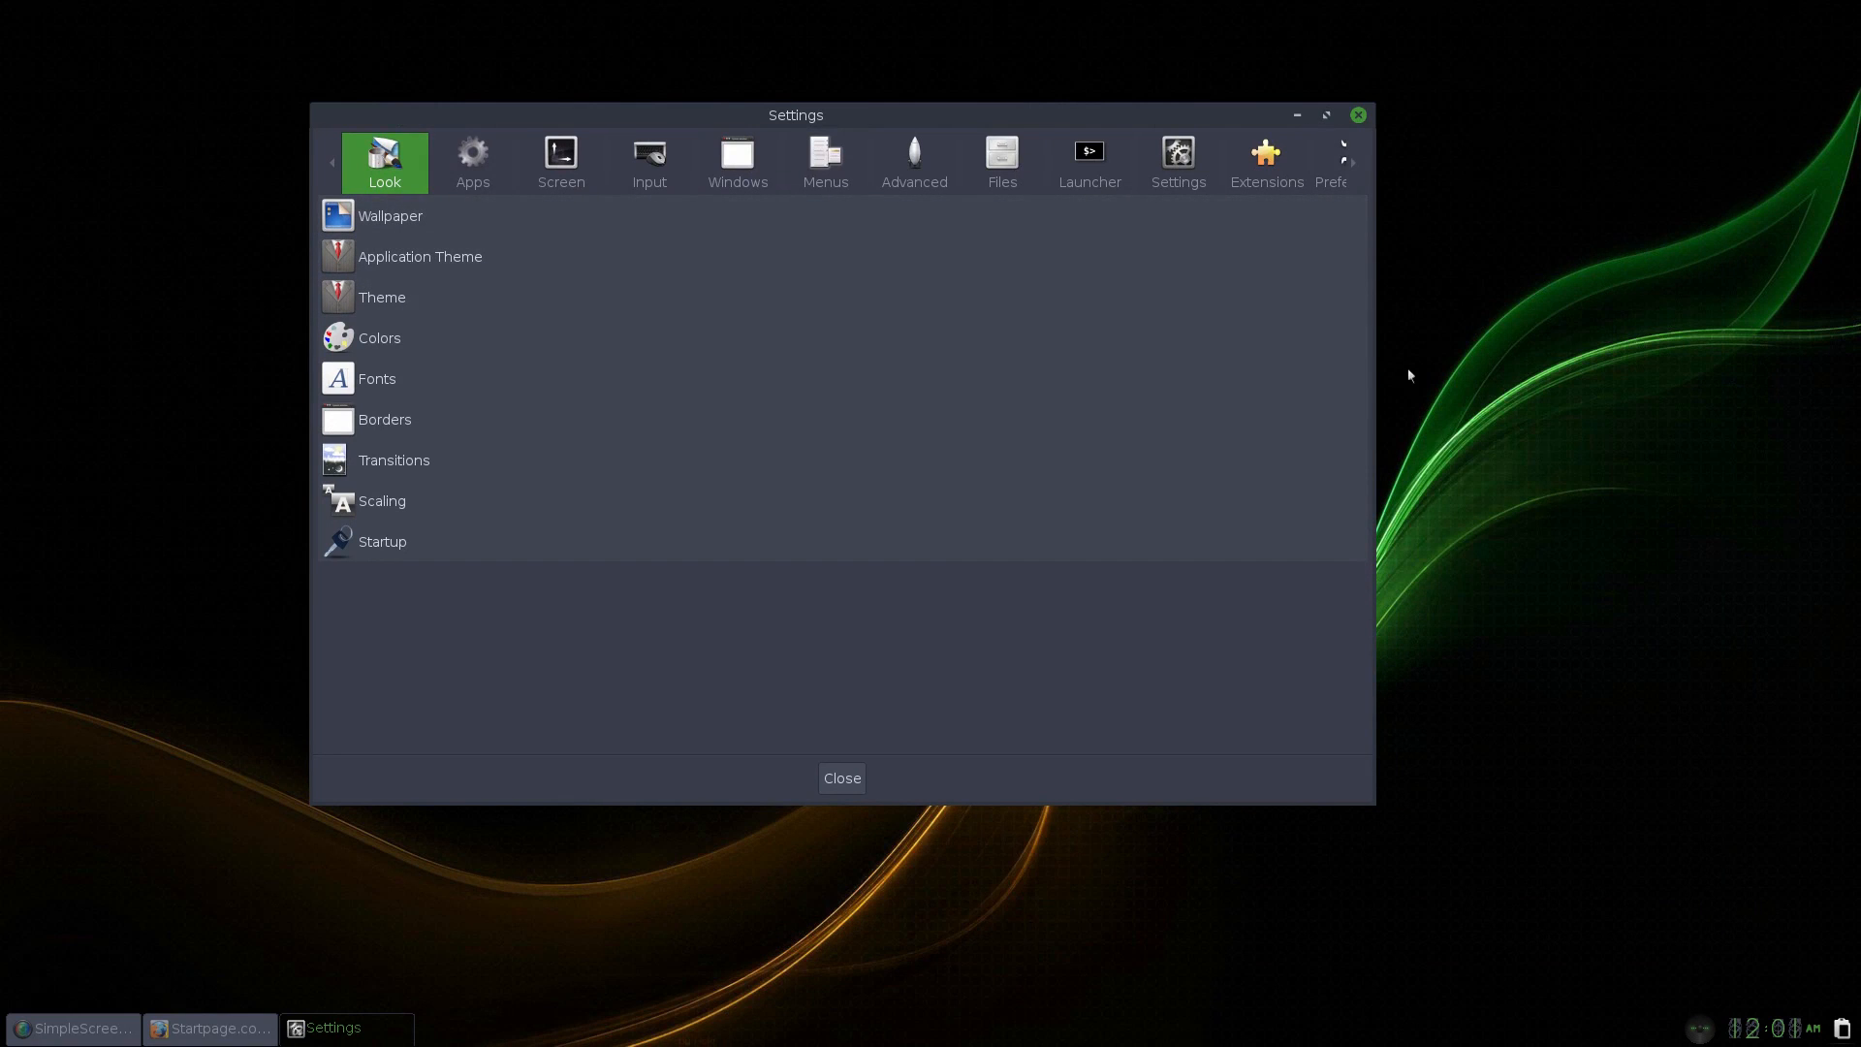
Browse the Settings, Files and Windows categories and look at the Window Focus settings.
{"action": "left_click", "coordinate": [1175, 161]}
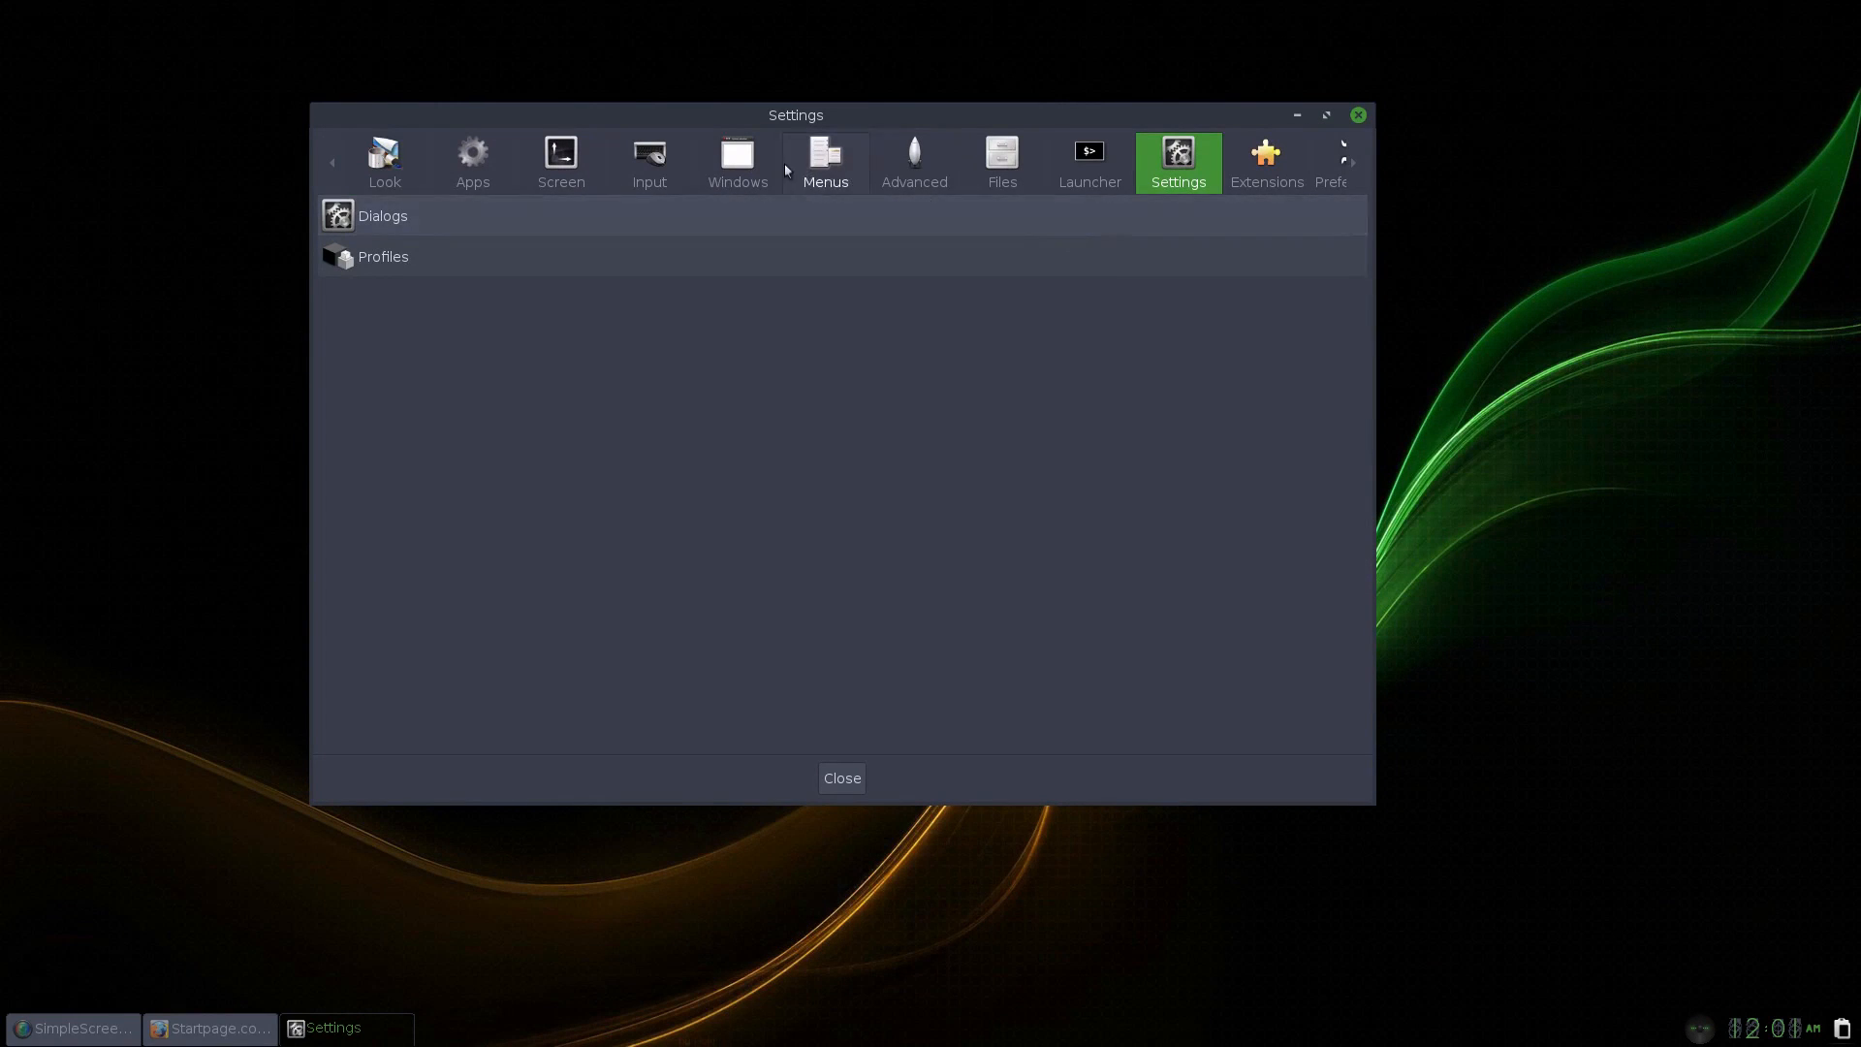
{"action": "left_click", "coordinate": [1002, 161]}
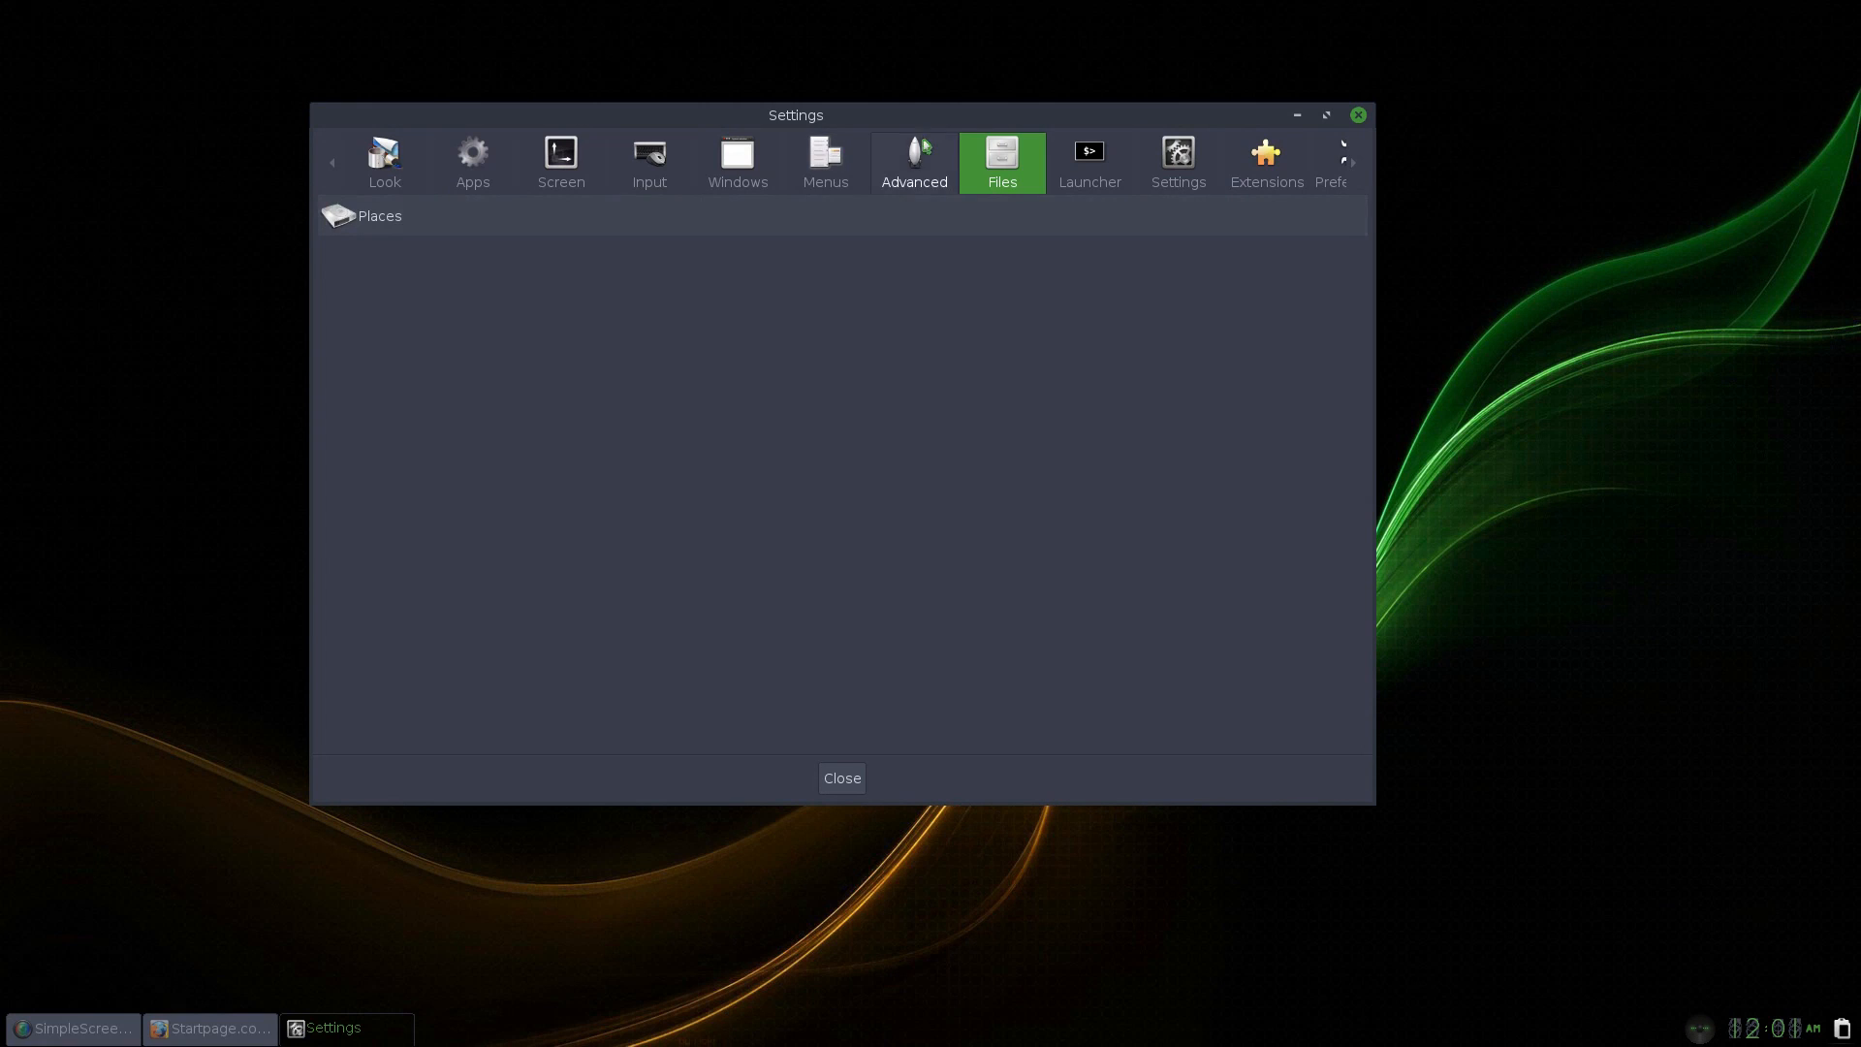
{"action": "left_click", "coordinate": [737, 161]}
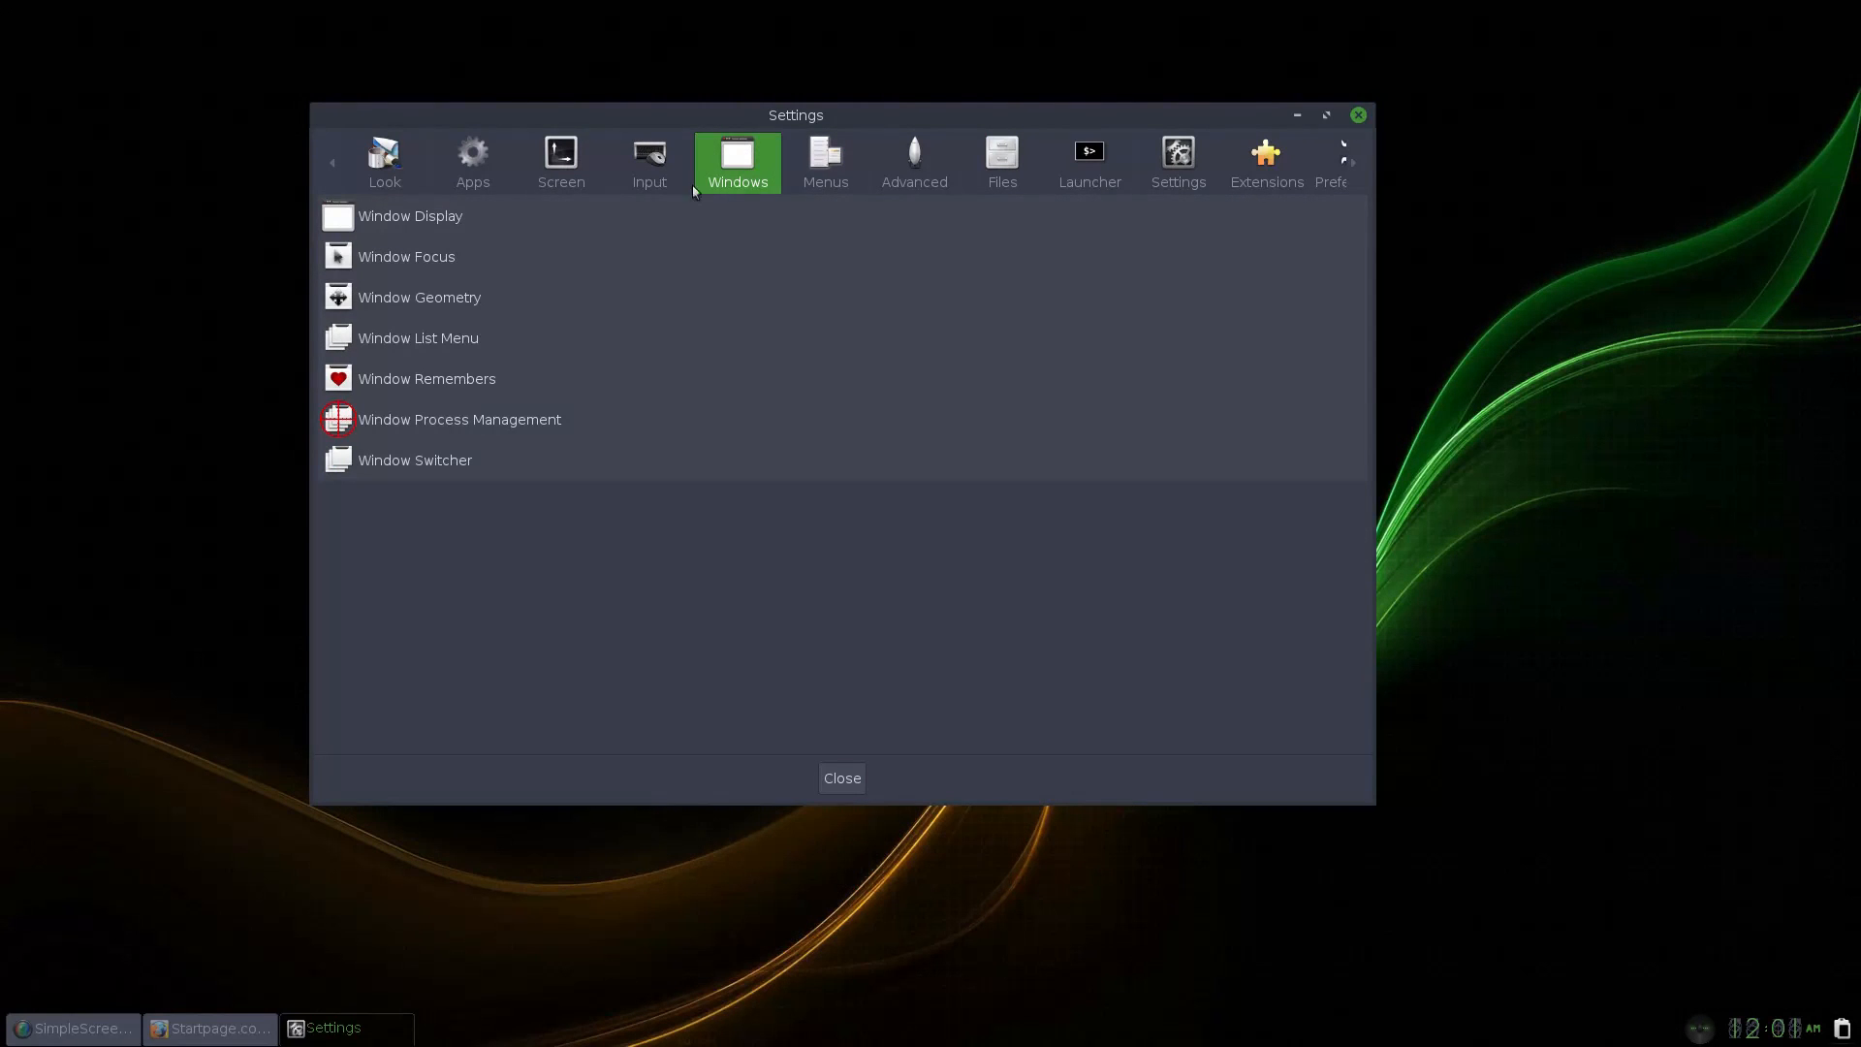
{"action": "double_click", "coordinate": [405, 256]}
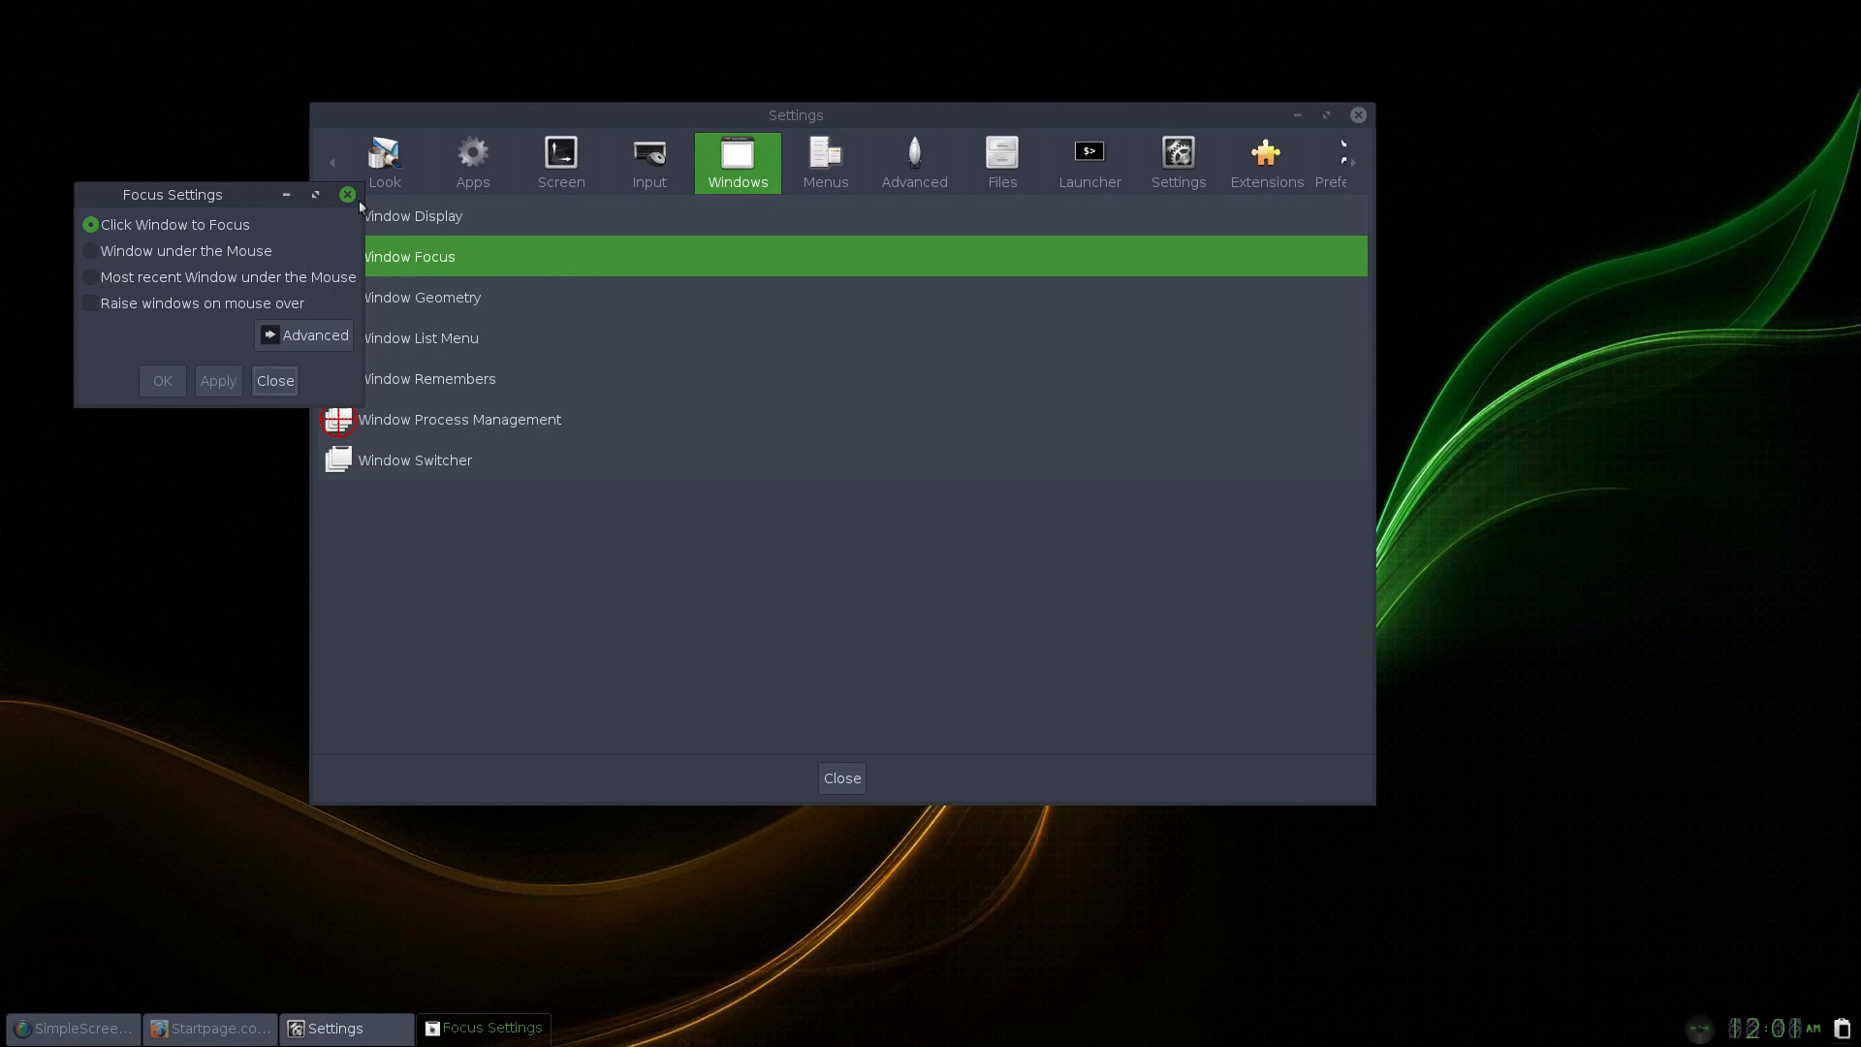
Show Window Geometry's Resistance and Maximization options.
{"action": "double_click", "coordinate": [419, 297]}
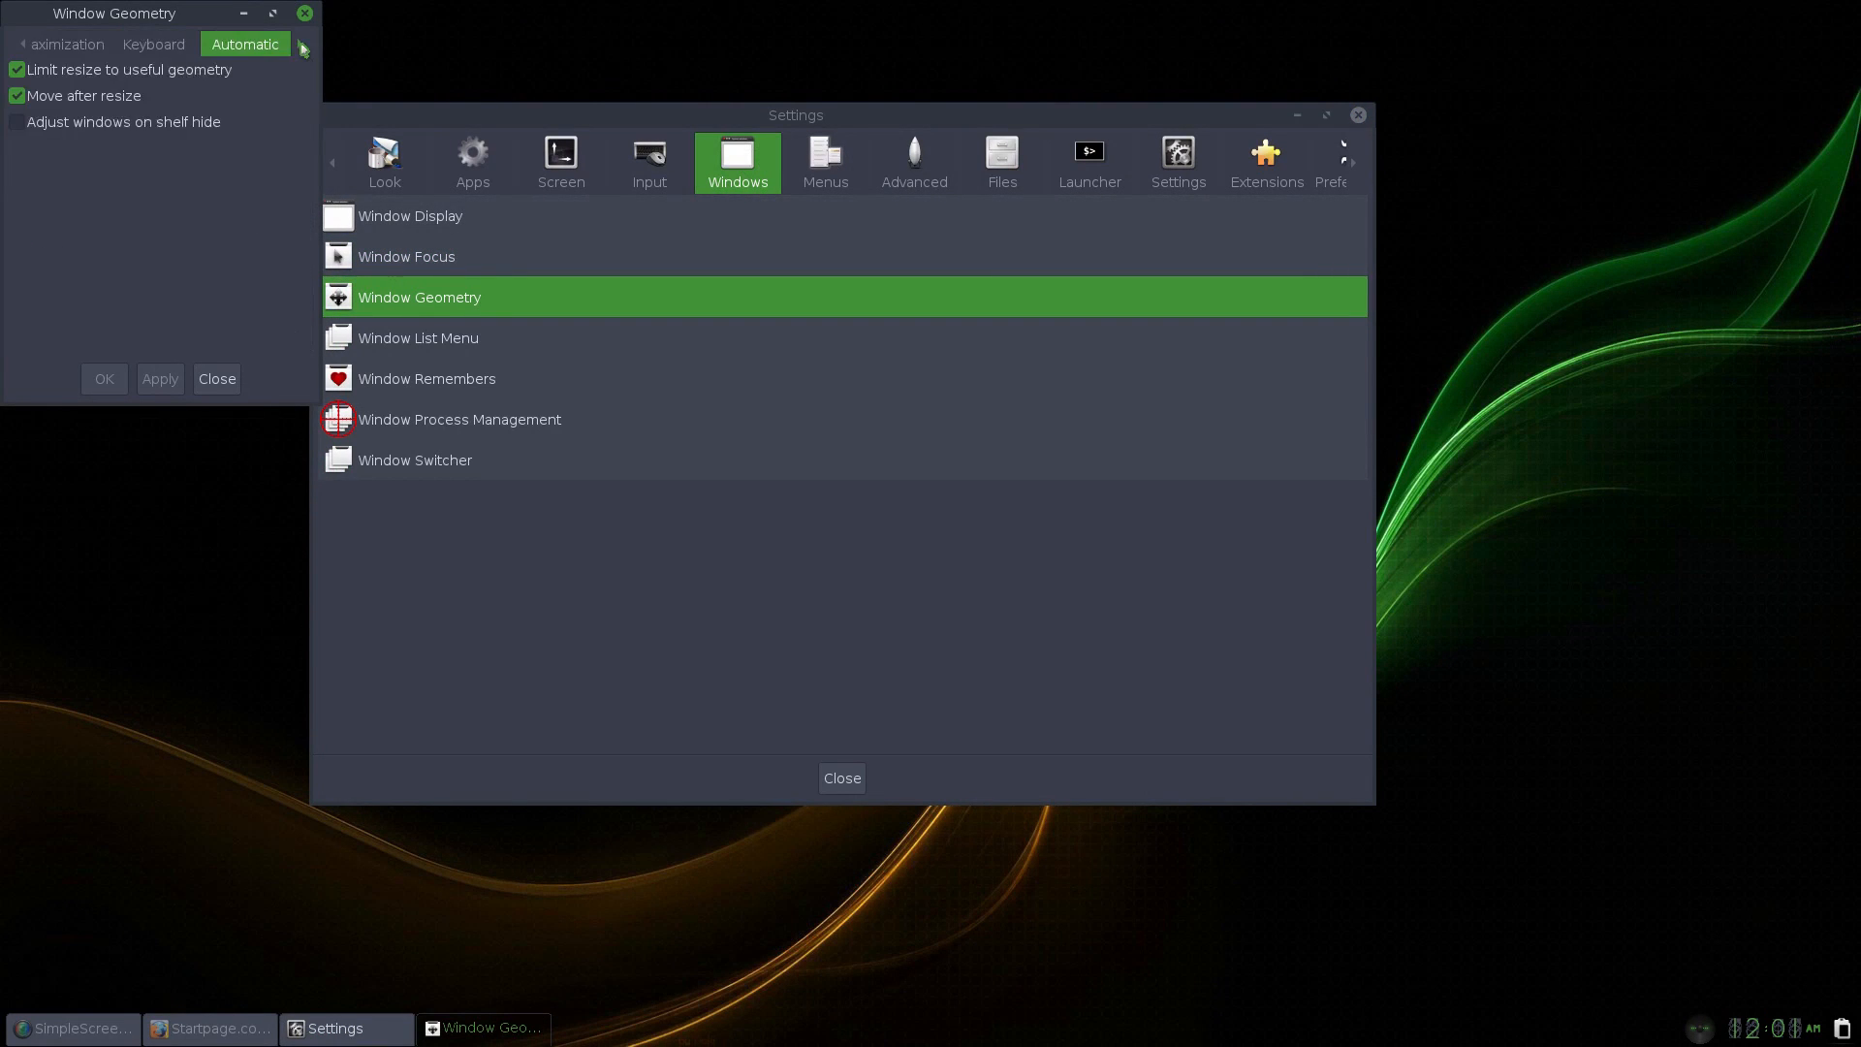
{"action": "left_click", "coordinate": [23, 45]}
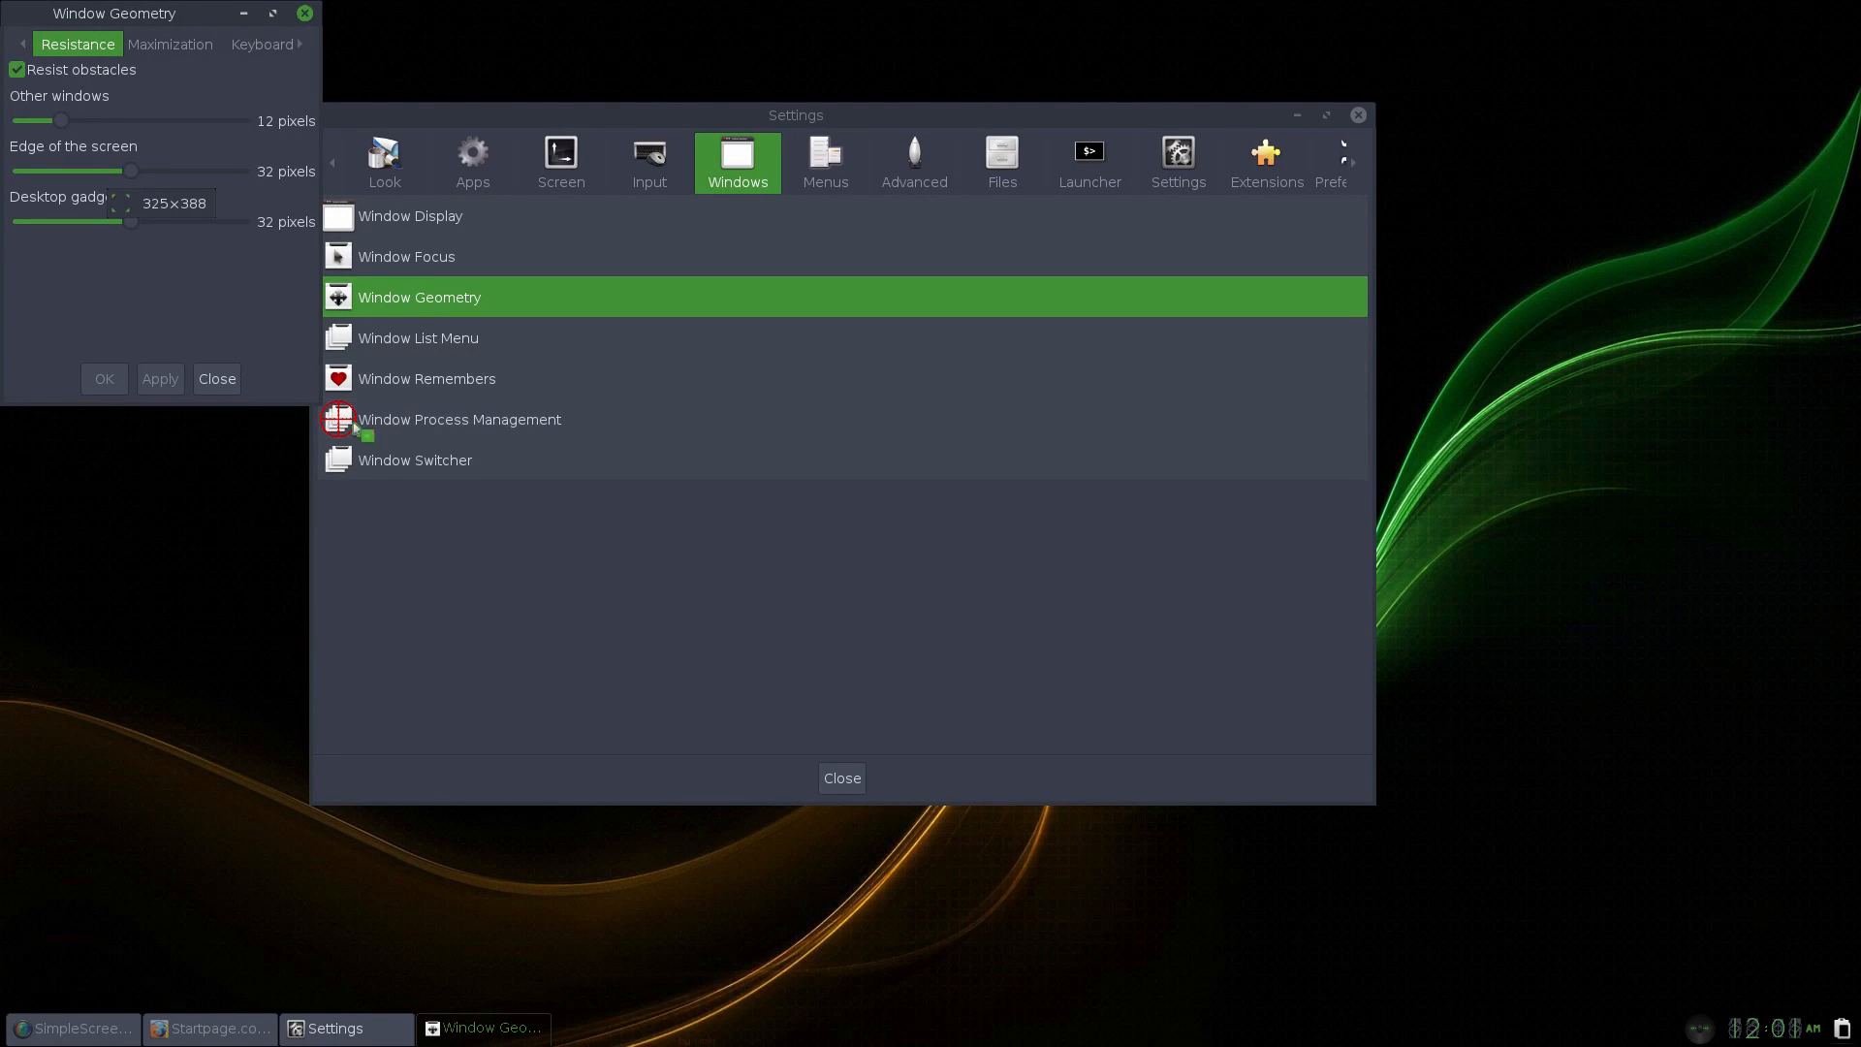
{"action": "mouse_move", "coordinate": [473, 97]}
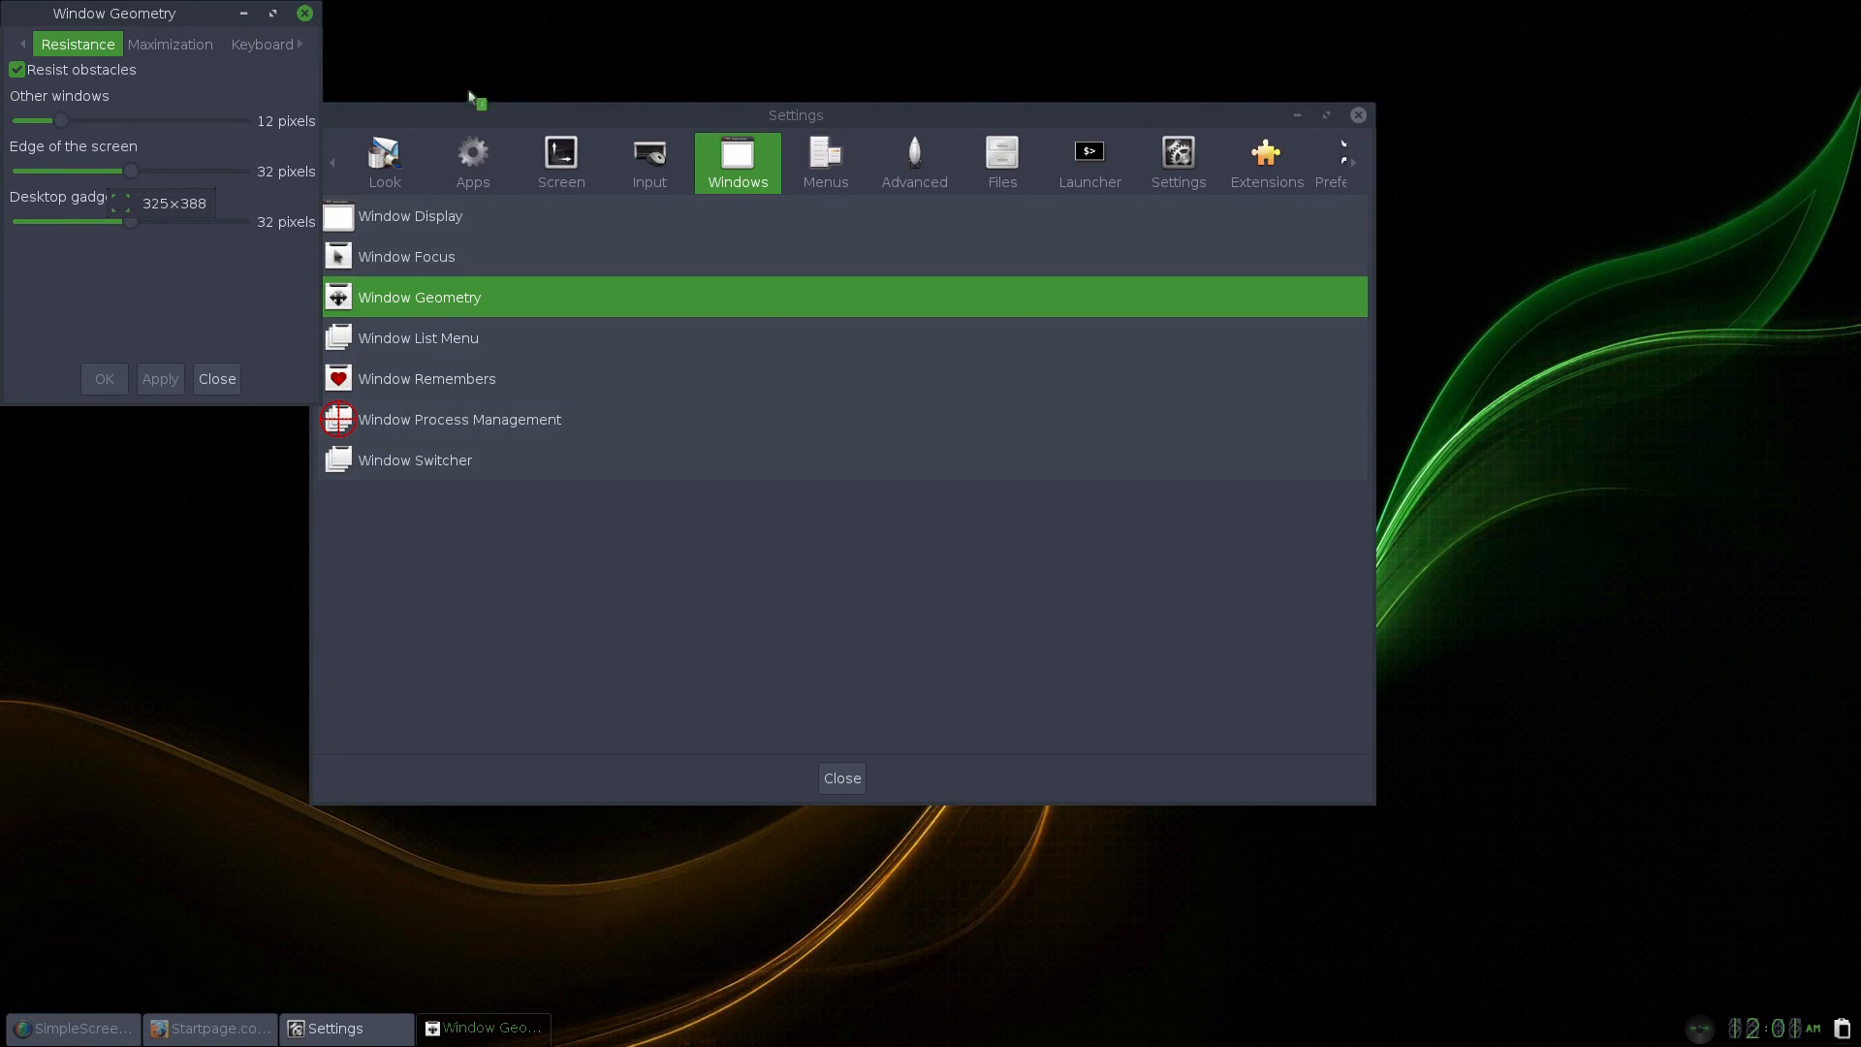
{"action": "left_click", "coordinate": [168, 44]}
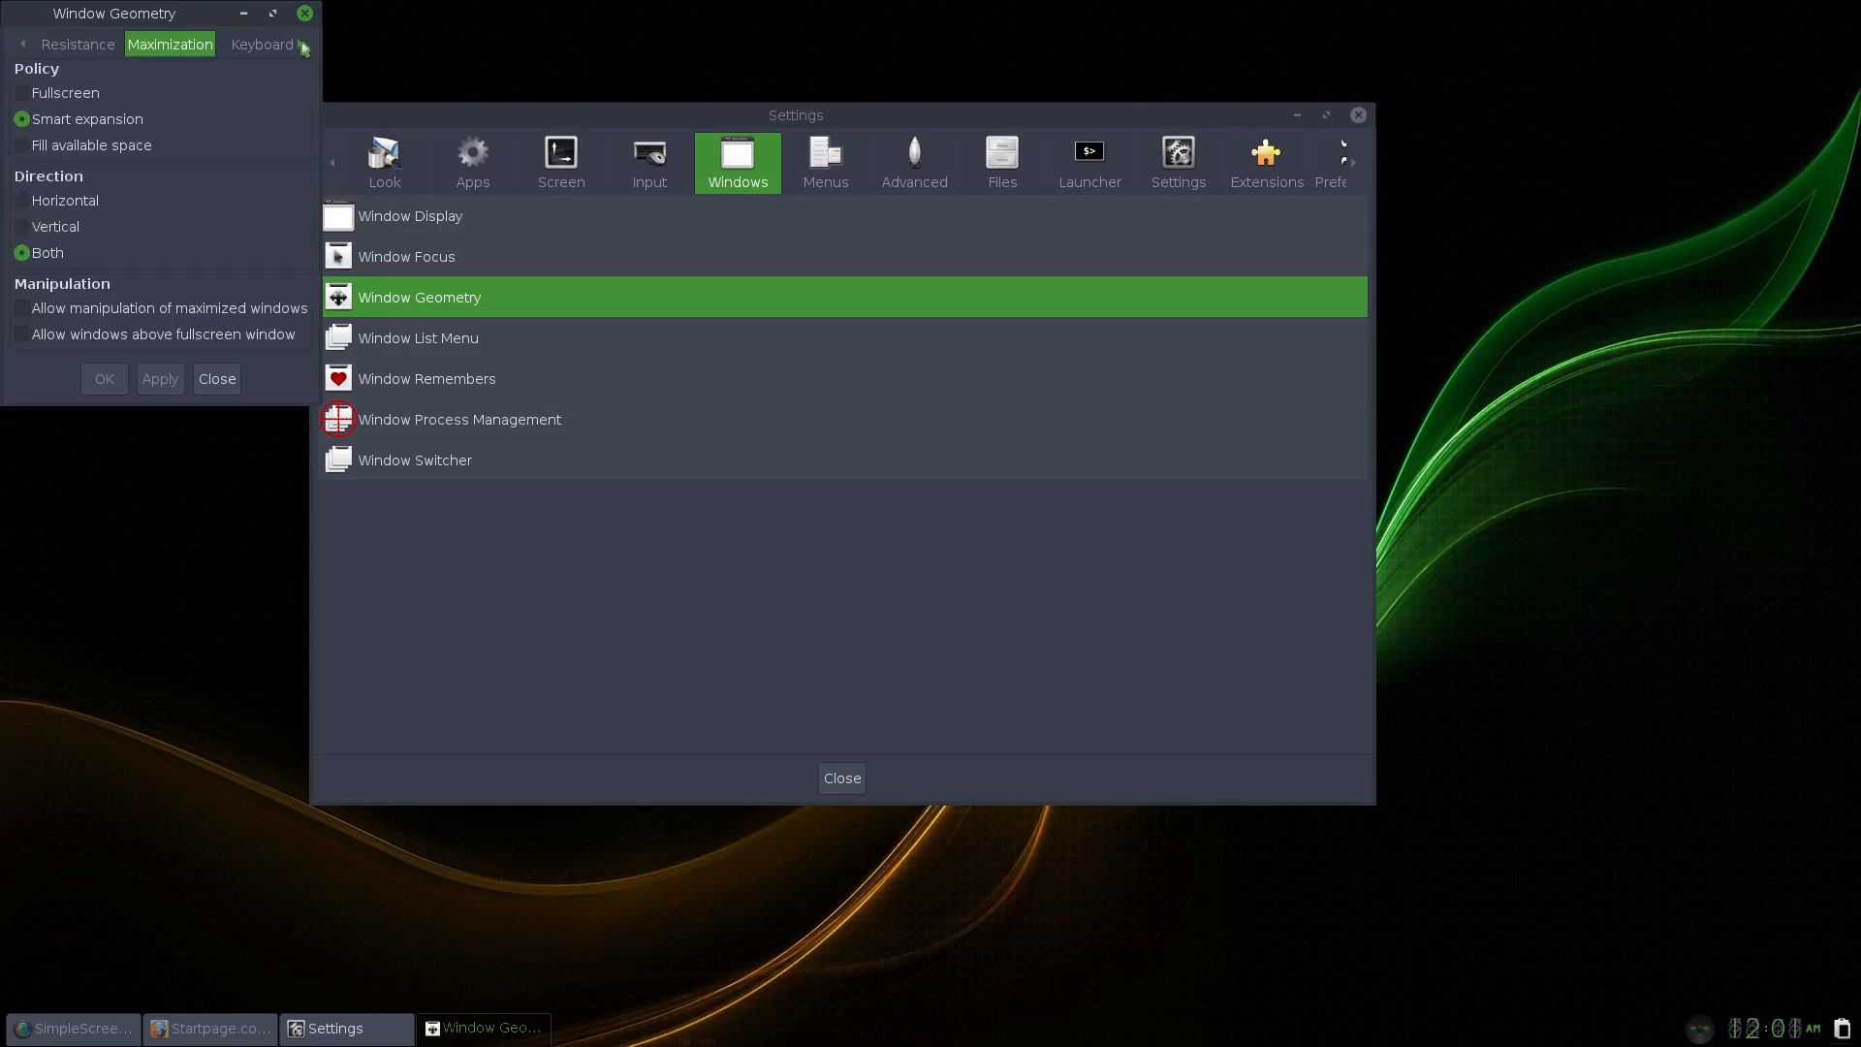